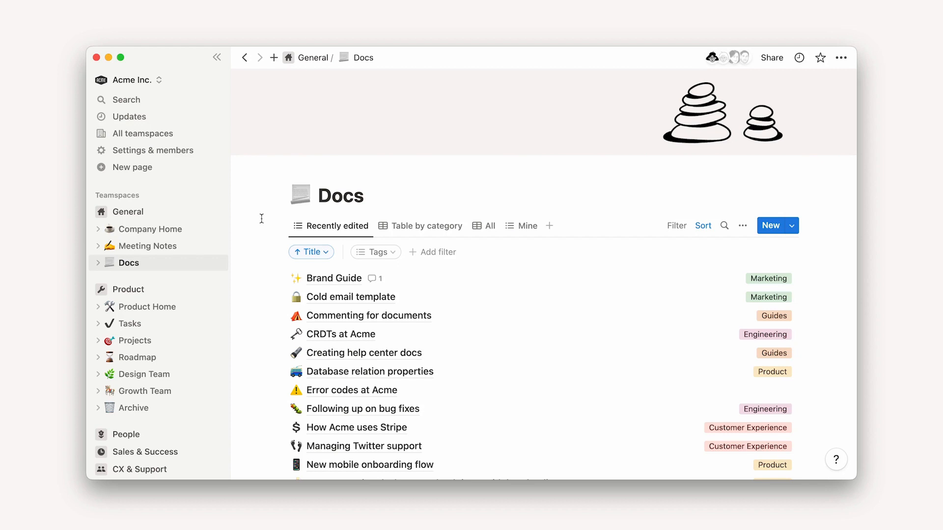
# - Start a new page placed inside Design Team and make it a Table database
pyautogui.click(130, 167)
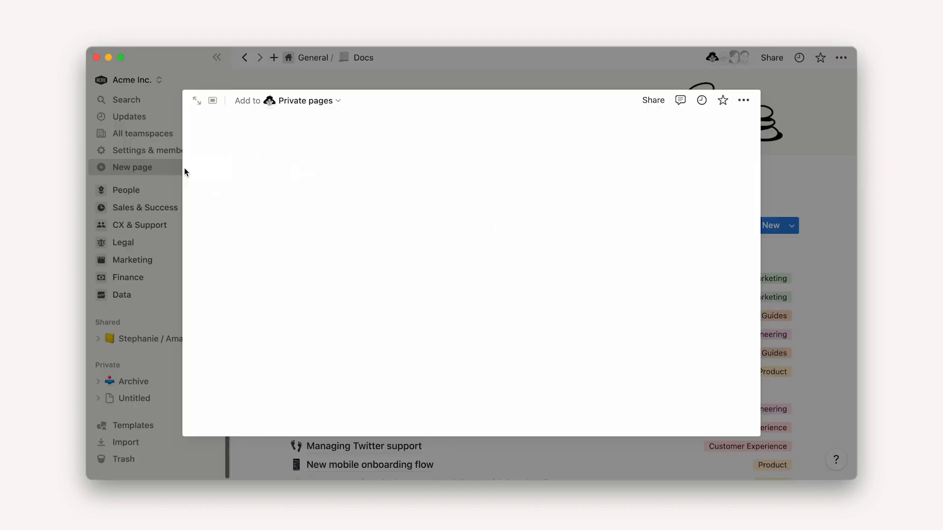
pyautogui.click(131, 167)
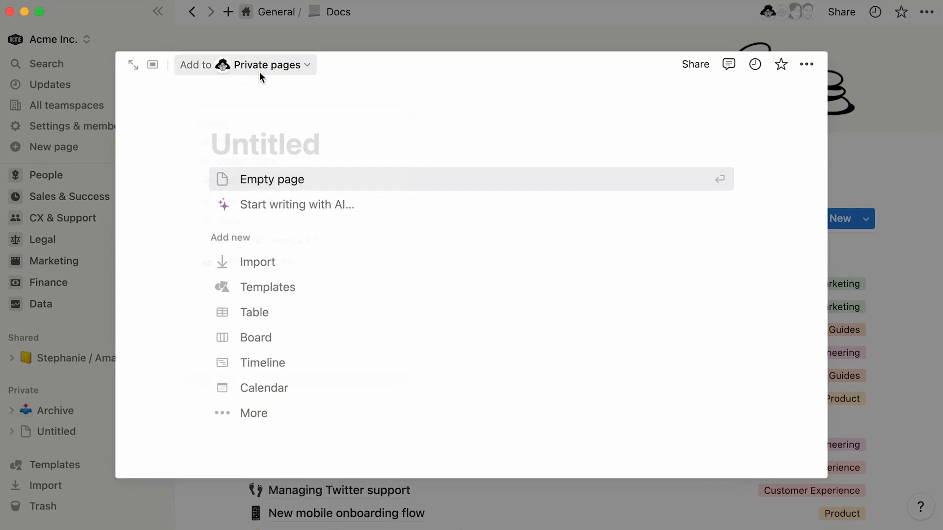
pyautogui.write('design team')
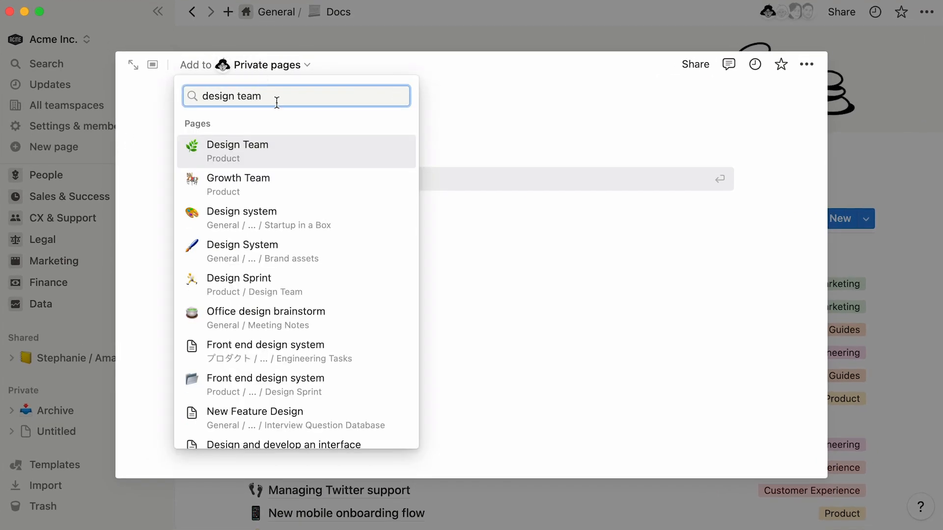
pyautogui.click(237, 151)
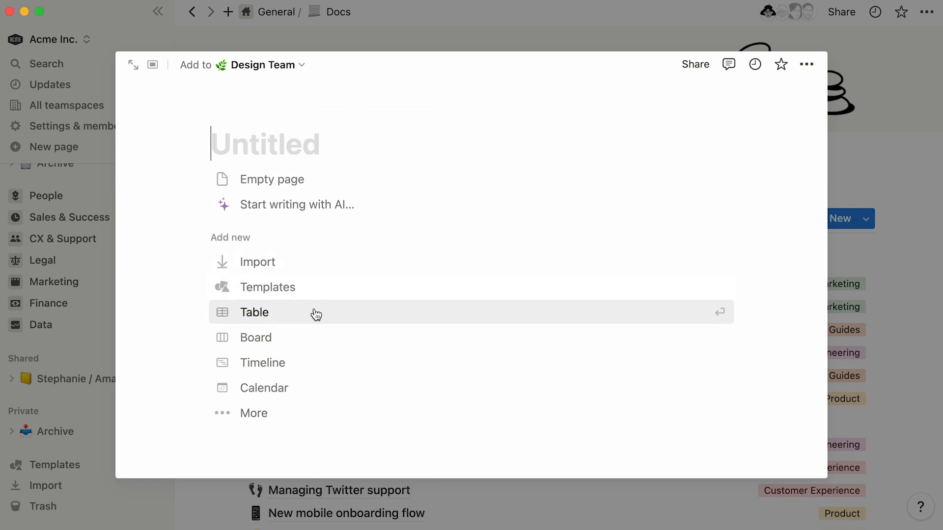
pyautogui.click(254, 312)
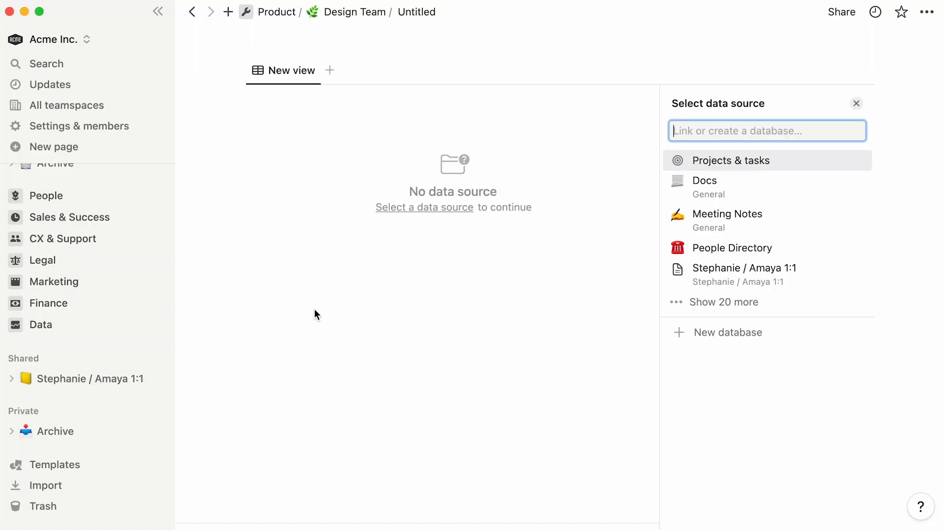
pyautogui.moveTo(574, 176)
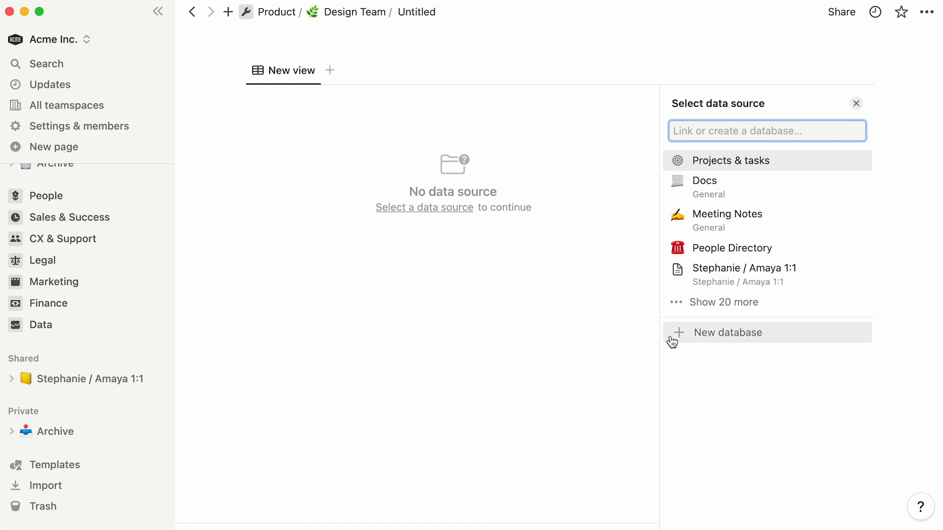
# - Back the table with a brand-new database, then insert an inline /table on Design Team
pyautogui.click(727, 333)
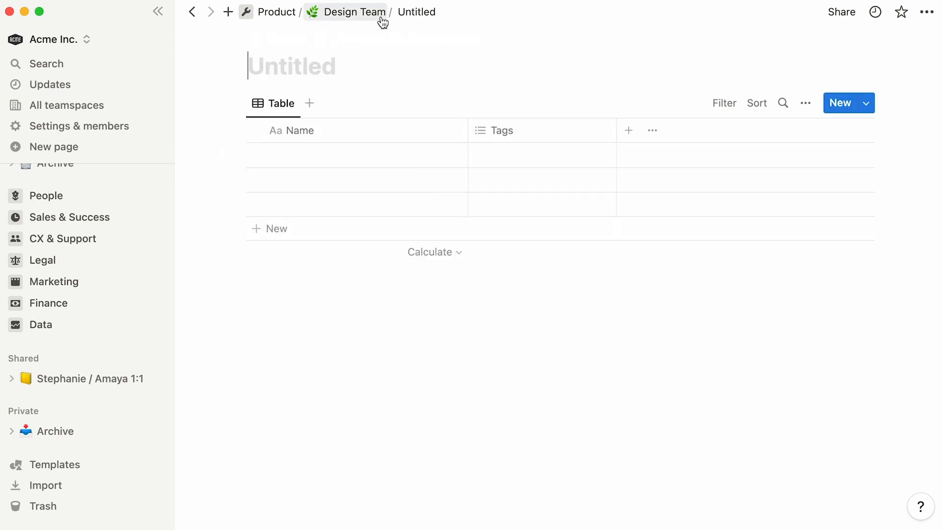
pyautogui.click(354, 12)
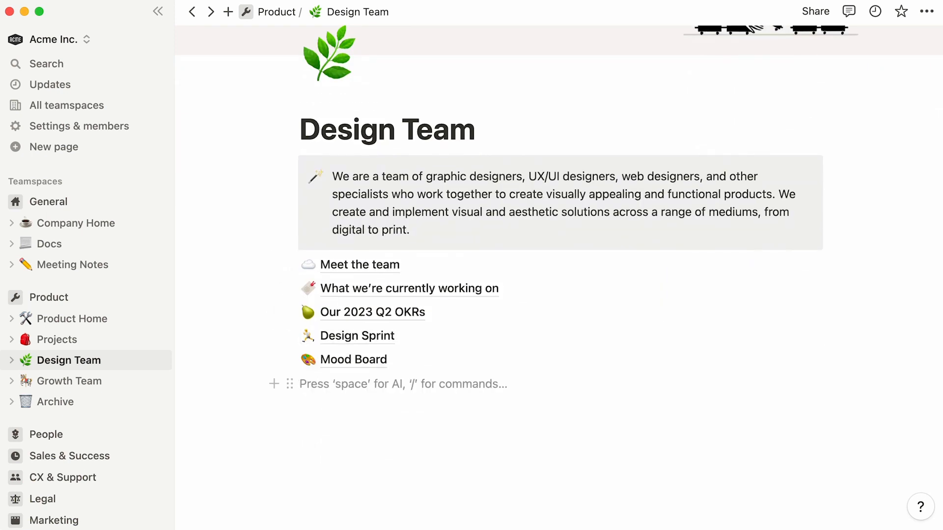
pyautogui.write('/table')
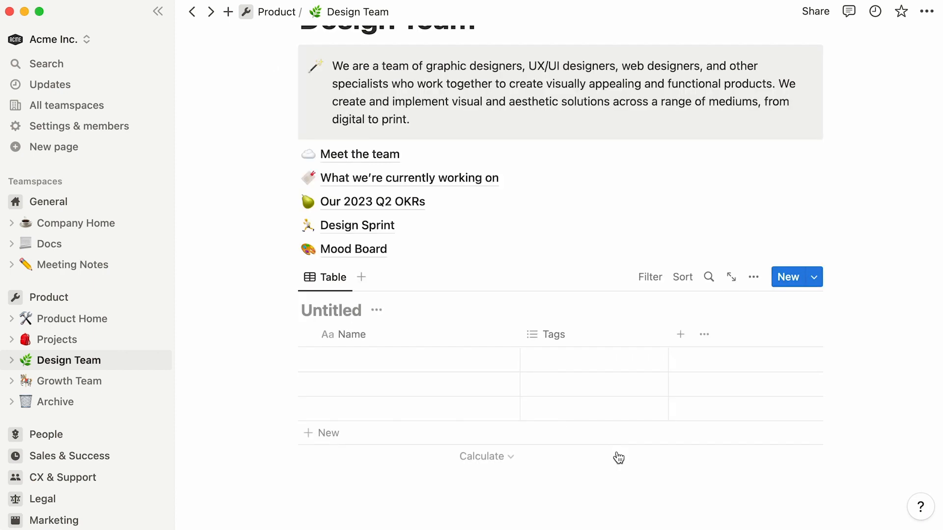
# - Turn the inline table into its own Untitled page, view it, and return to Design Team
pyautogui.click(331, 310)
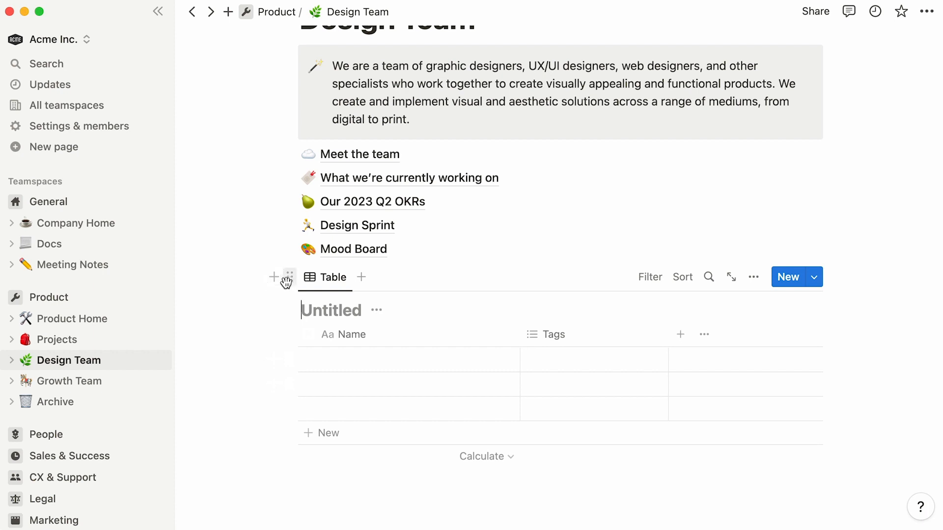
pyautogui.click(288, 276)
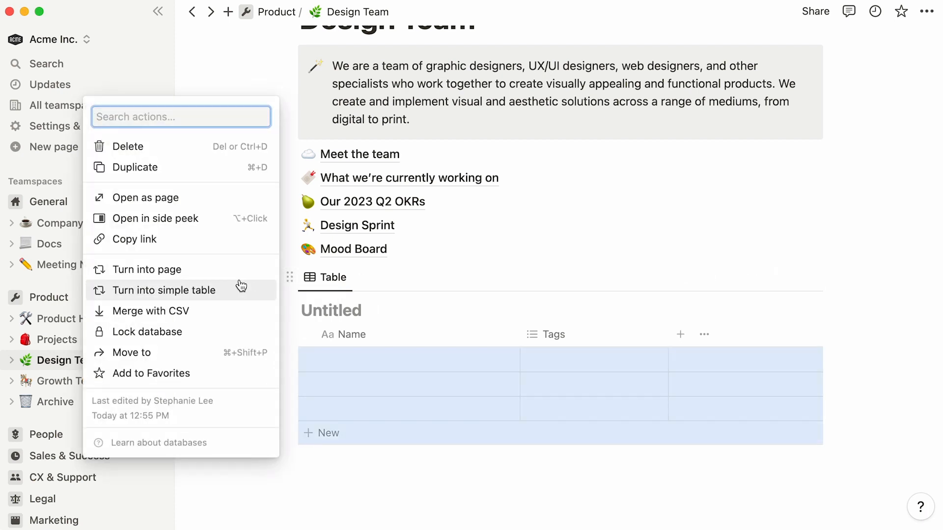
pyautogui.moveTo(162, 269)
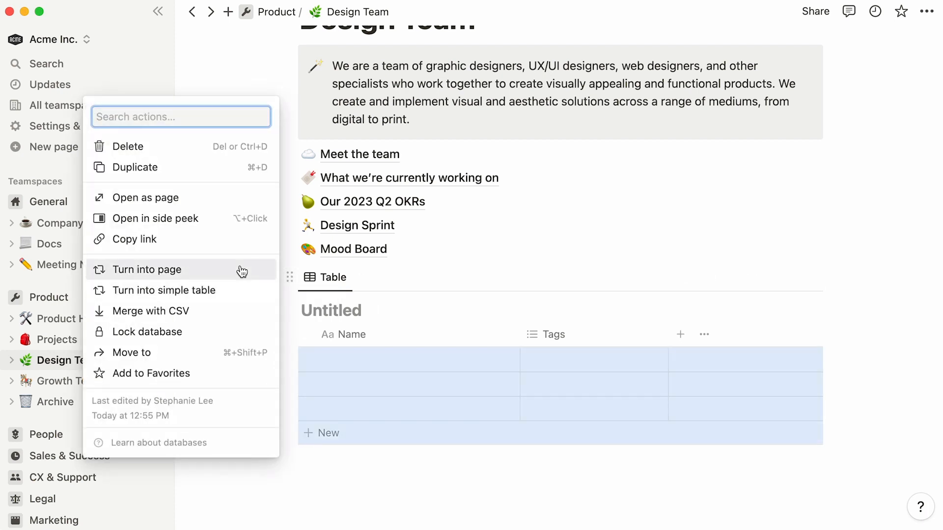
pyautogui.click(145, 269)
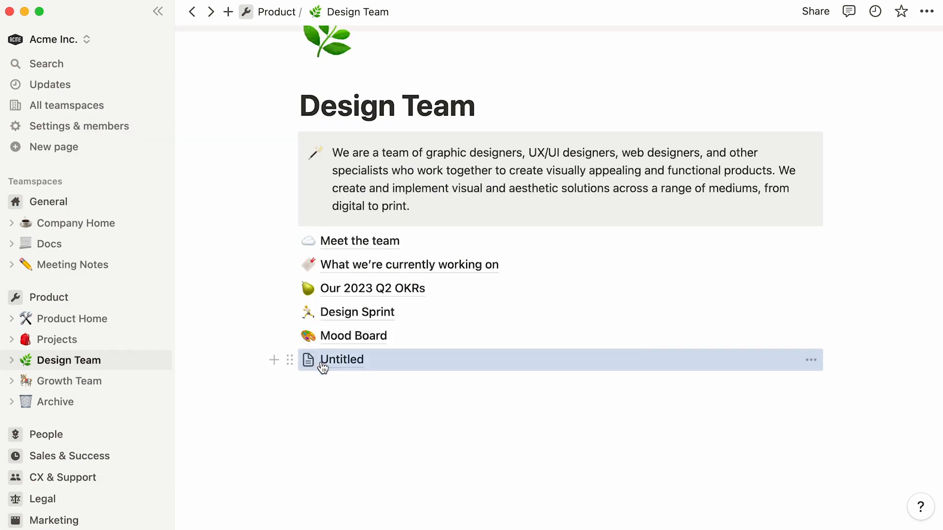
pyautogui.click(341, 359)
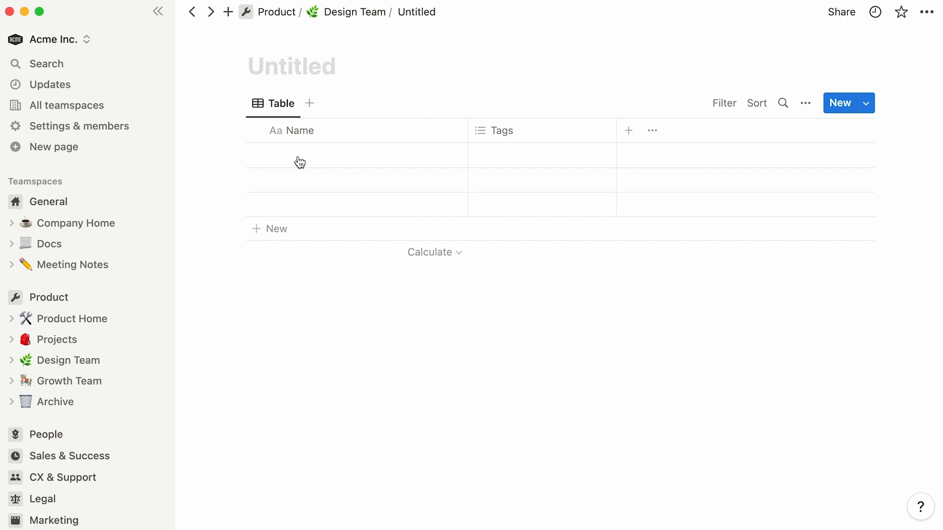
pyautogui.click(69, 360)
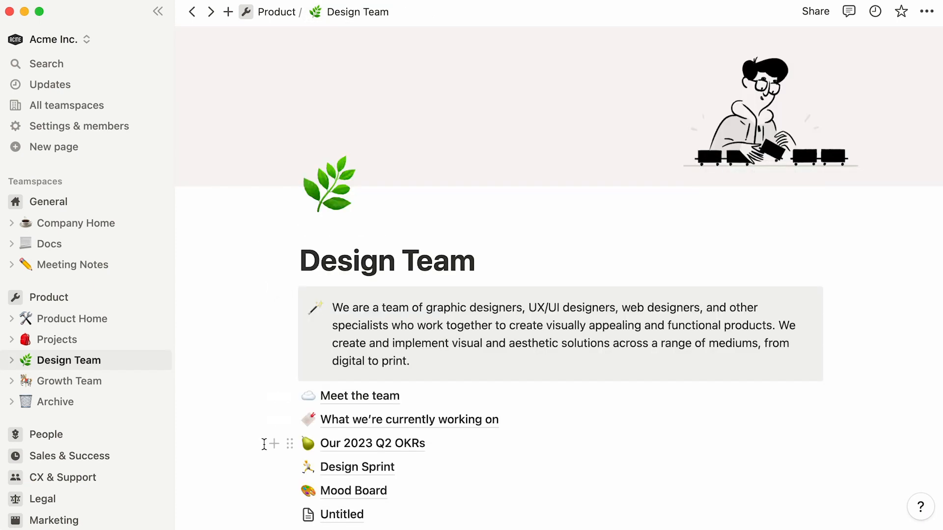
# - Delete the Untitled page and browse the template gallery, previewing Sales Assets and Competitive Analysis
pyautogui.rightClick(341, 513)
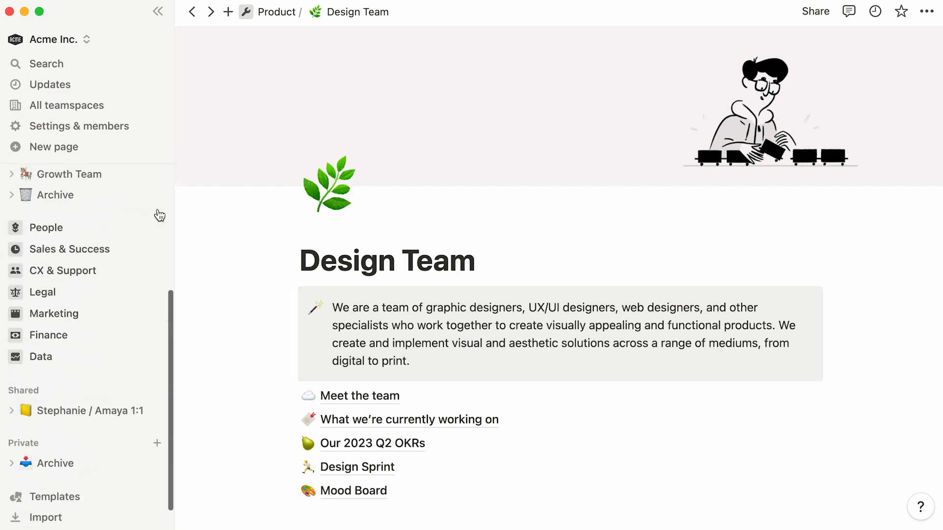
pyautogui.scroll(-3)
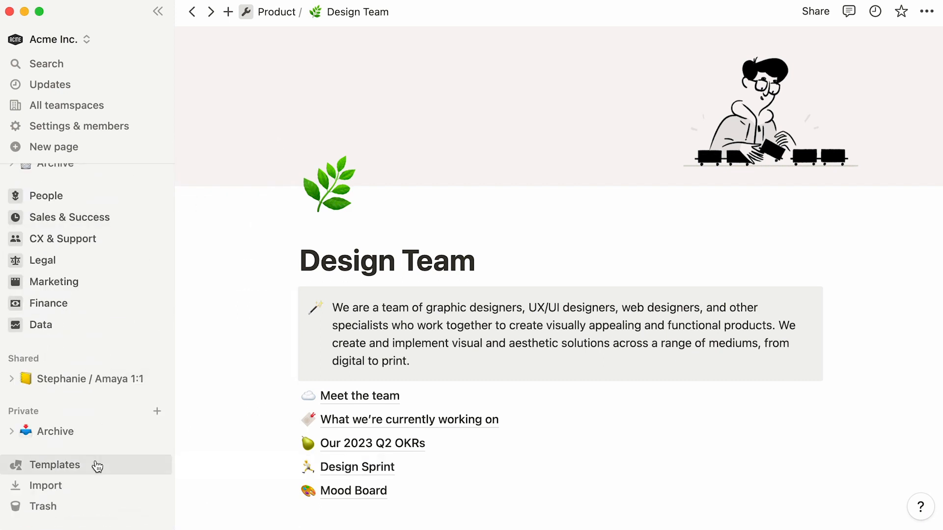
pyautogui.click(54, 464)
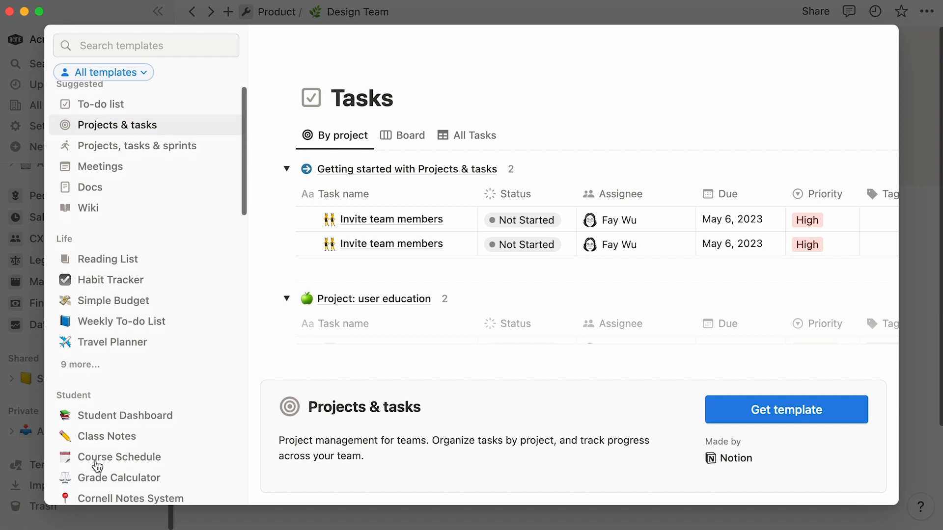
pyautogui.scroll(-3)
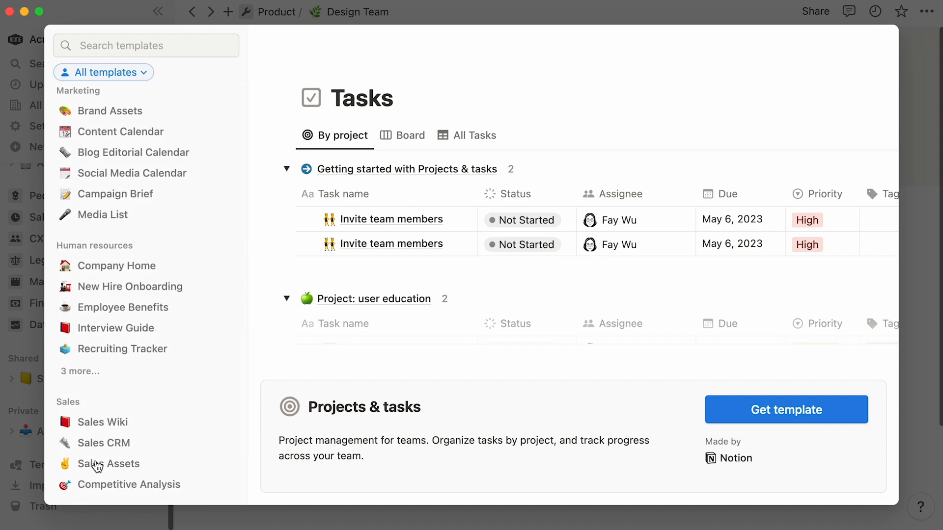
pyautogui.click(109, 463)
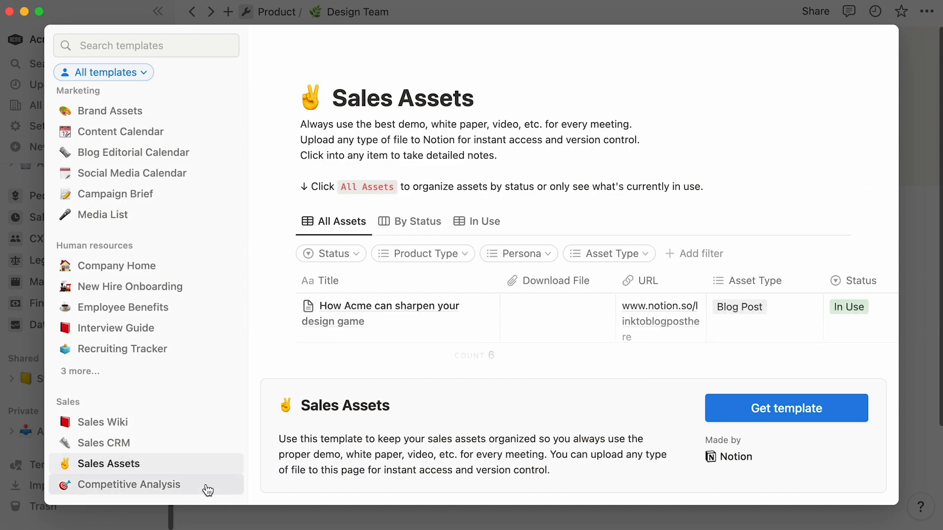
pyautogui.click(128, 484)
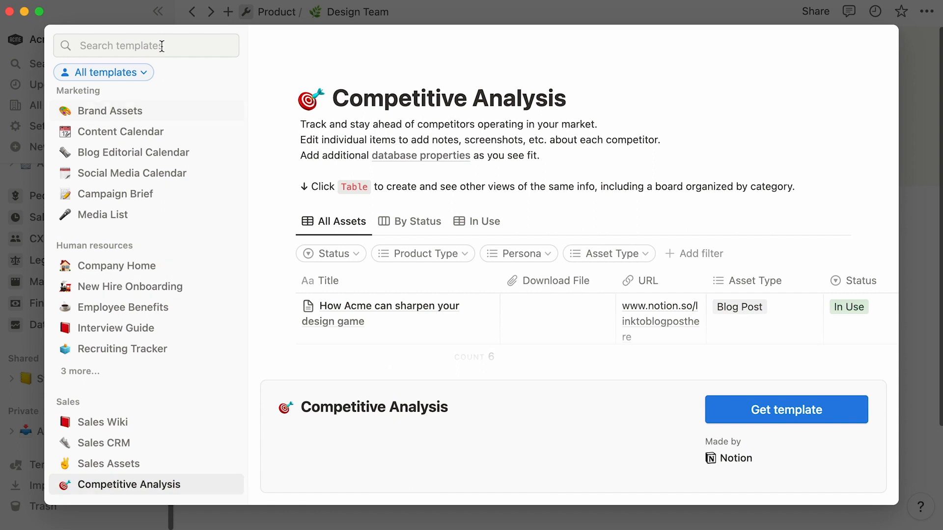
# - Search 'user' and add the User Research Database template to the workspace
pyautogui.write('user')
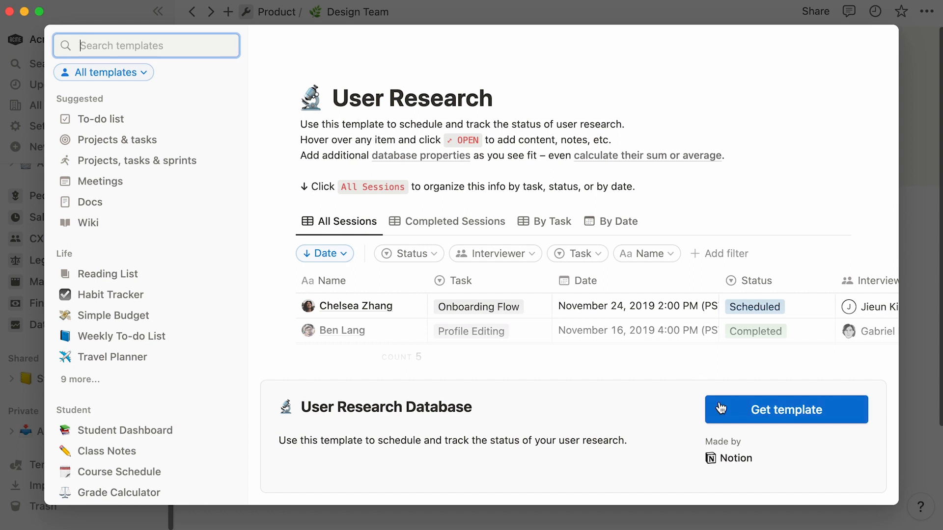
pyautogui.click(785, 409)
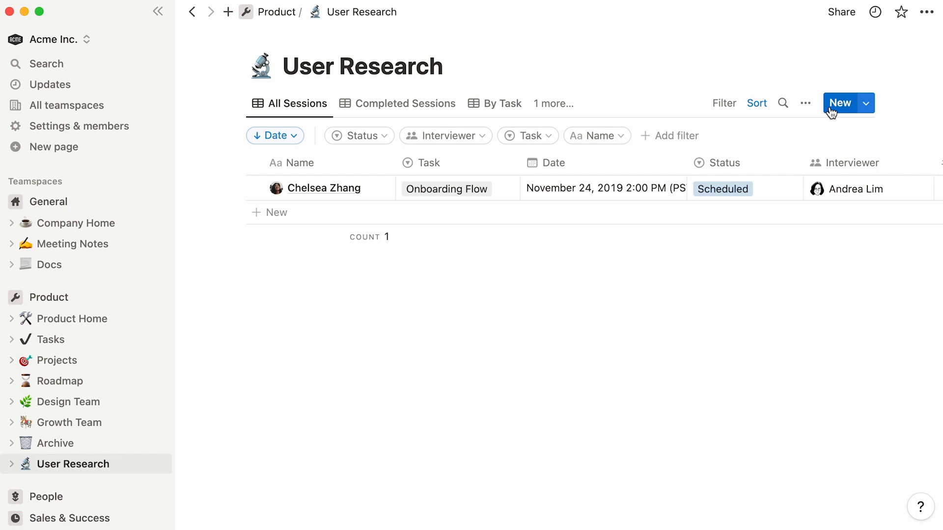
pyautogui.moveTo(153, 438)
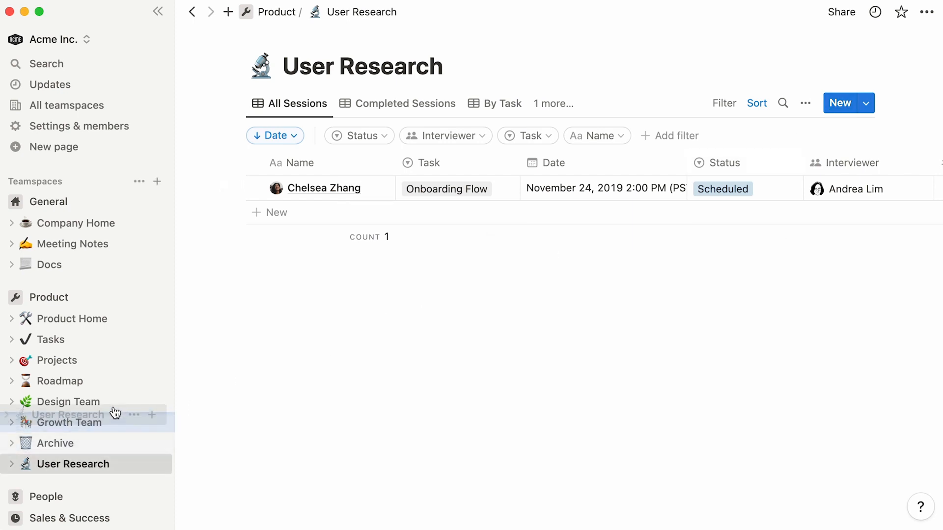
# - Move User Research under Design Team and review its By Task and All Sessions views
pyautogui.moveTo(69, 415); pyautogui.dragTo(69, 402)
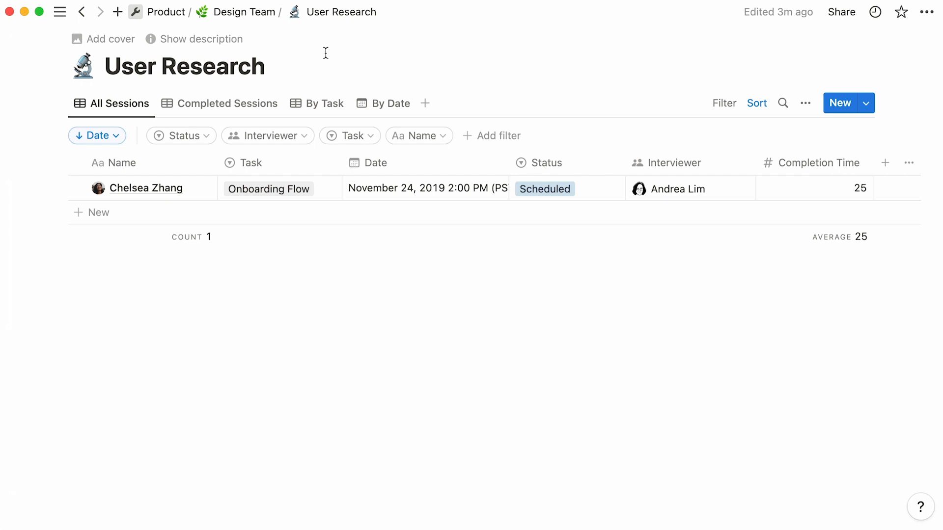
pyautogui.click(323, 103)
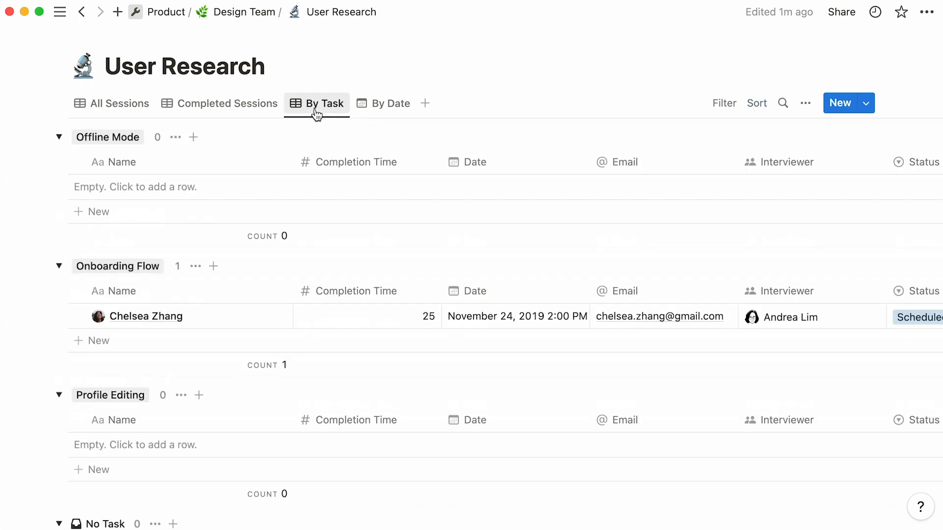
pyautogui.moveTo(119, 103)
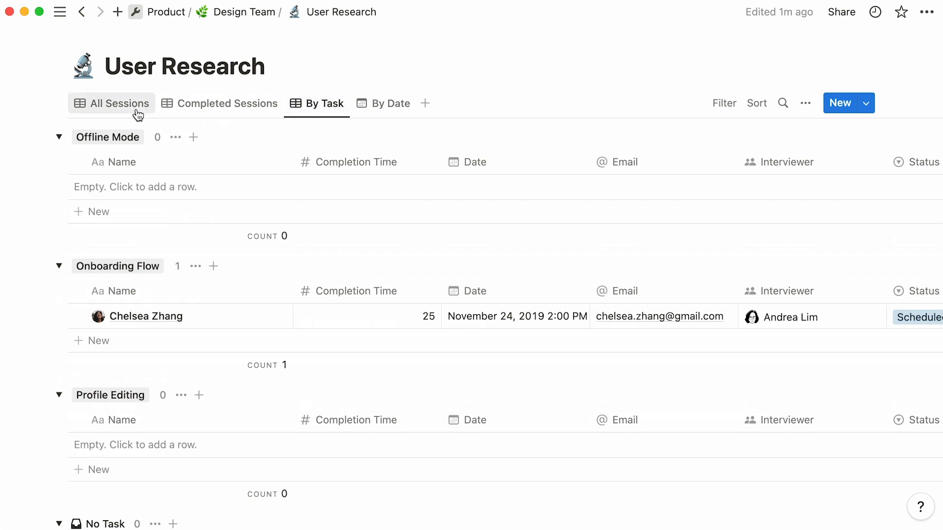
pyautogui.click(118, 103)
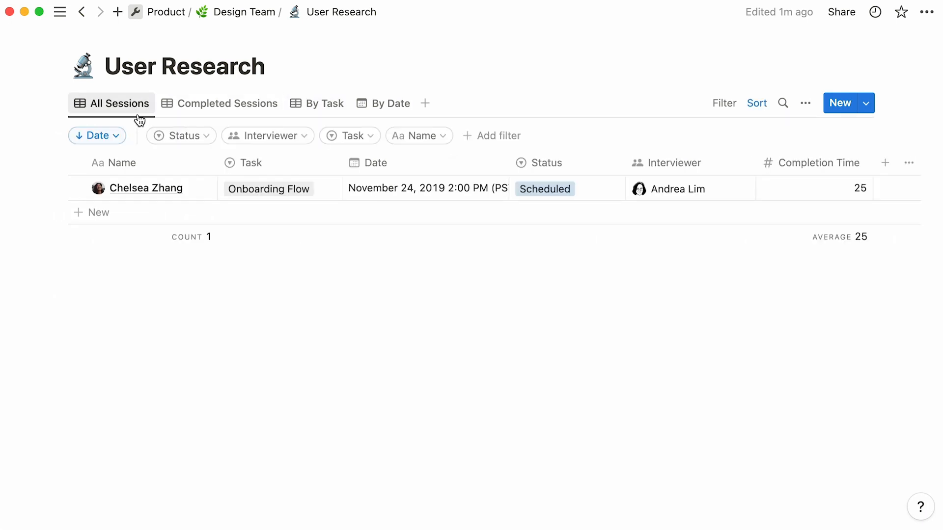
pyautogui.moveTo(159, 159)
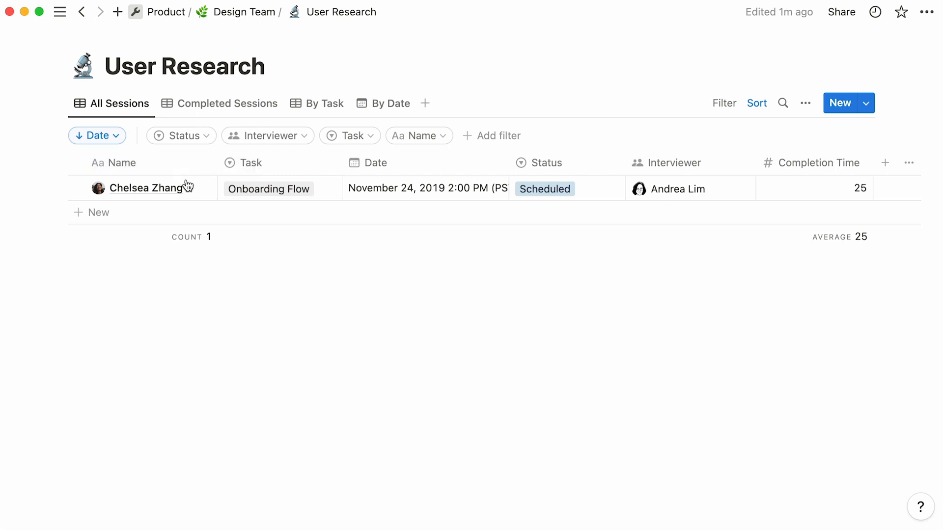
pyautogui.click(147, 188)
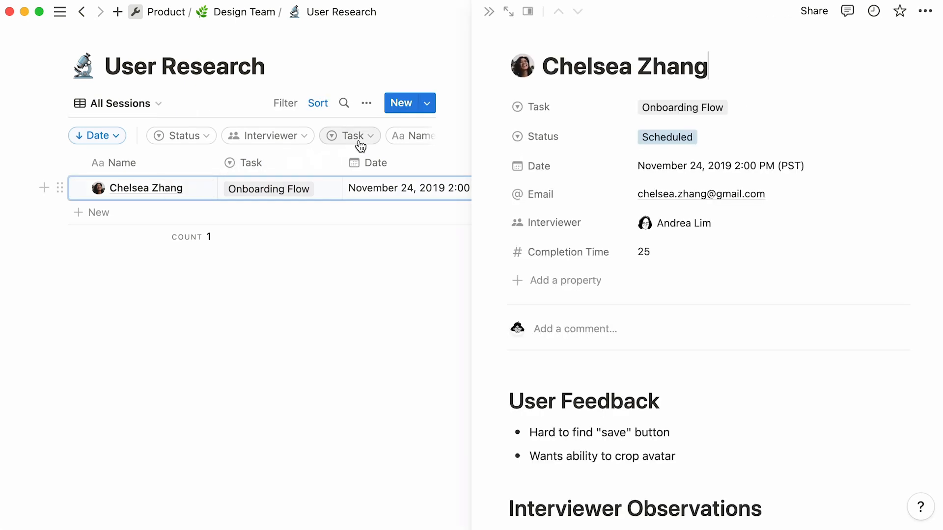
pyautogui.scroll(-3)
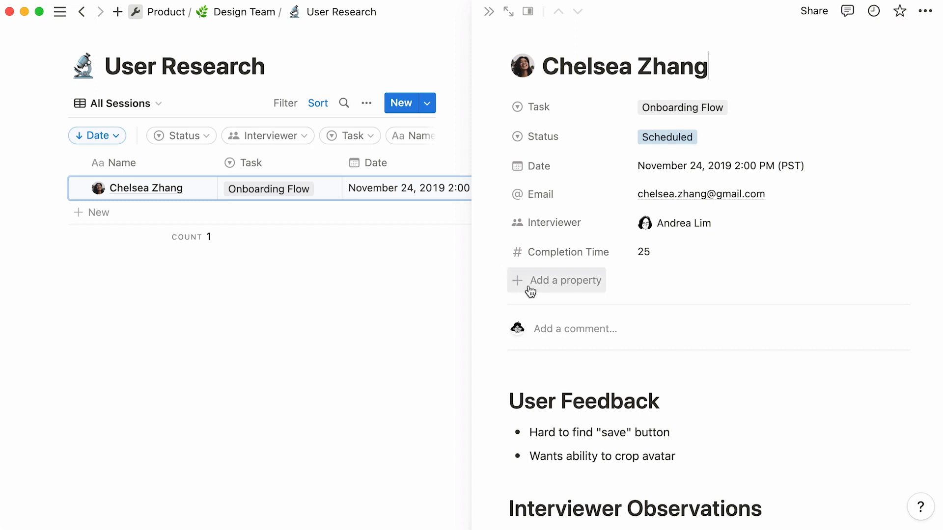
pyautogui.click(556, 280)
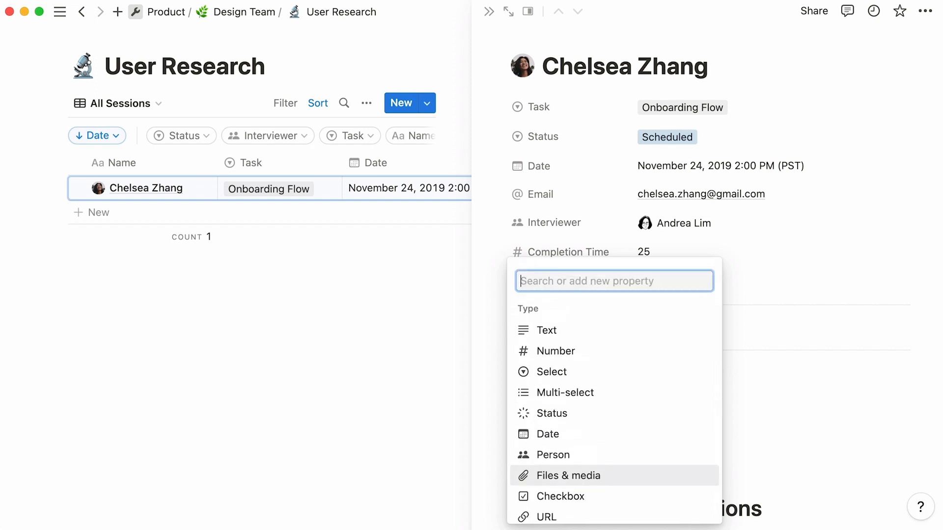
pyautogui.click(566, 475)
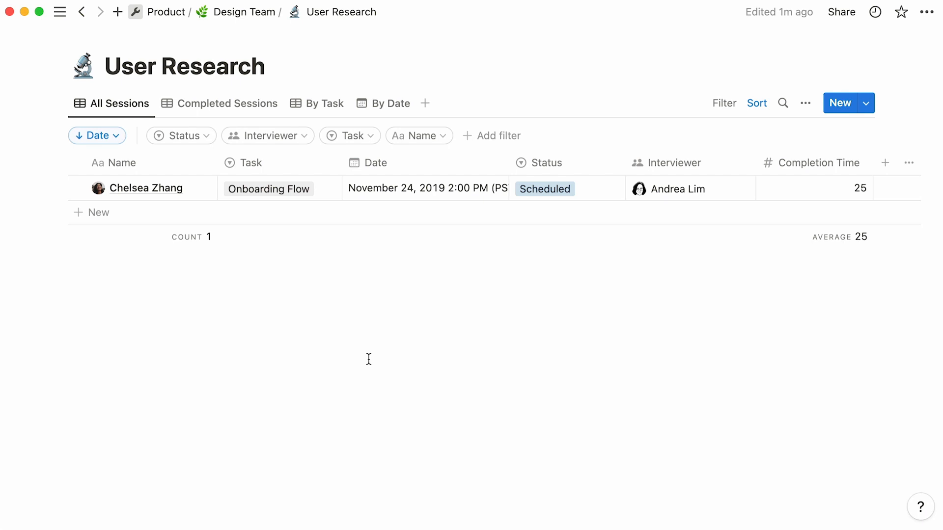
pyautogui.moveTo(348, 349)
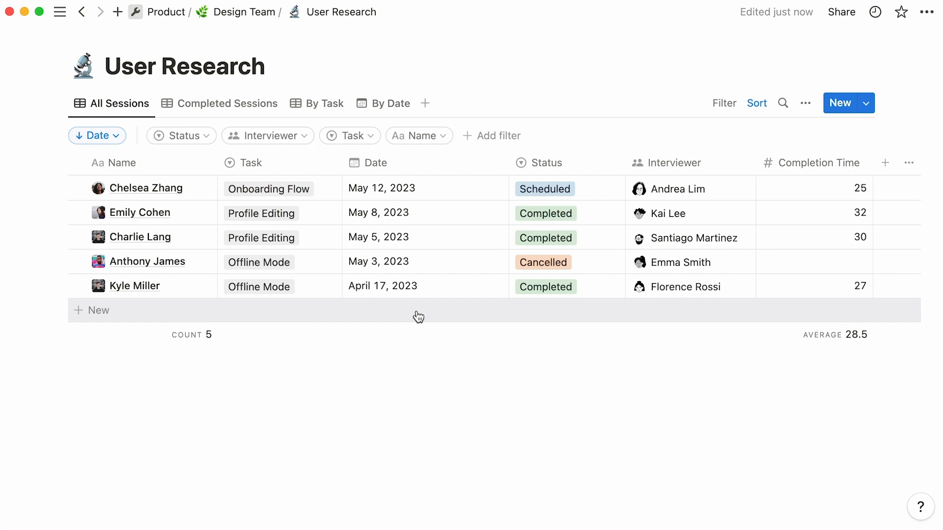
pyautogui.moveTo(804, 103)
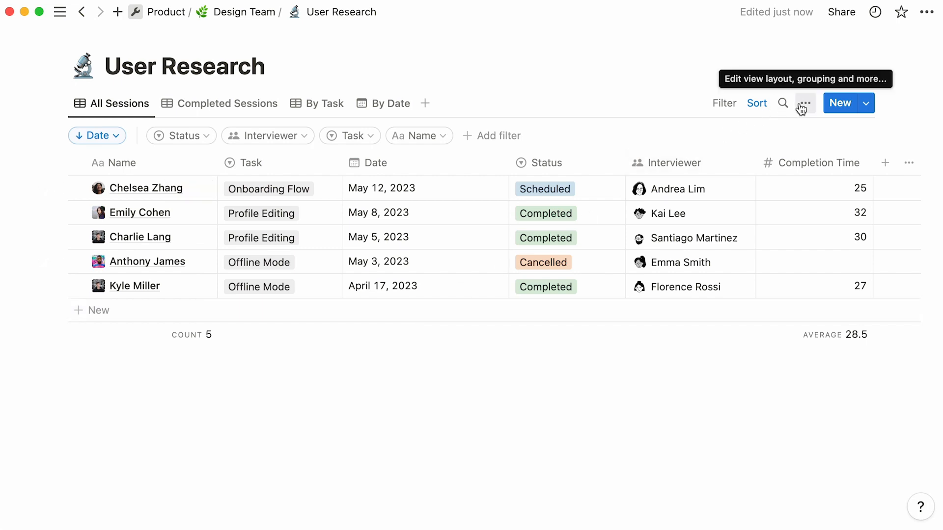
# - In the view's Layout settings, toggle vertical column lines off and back on
pyautogui.click(805, 103)
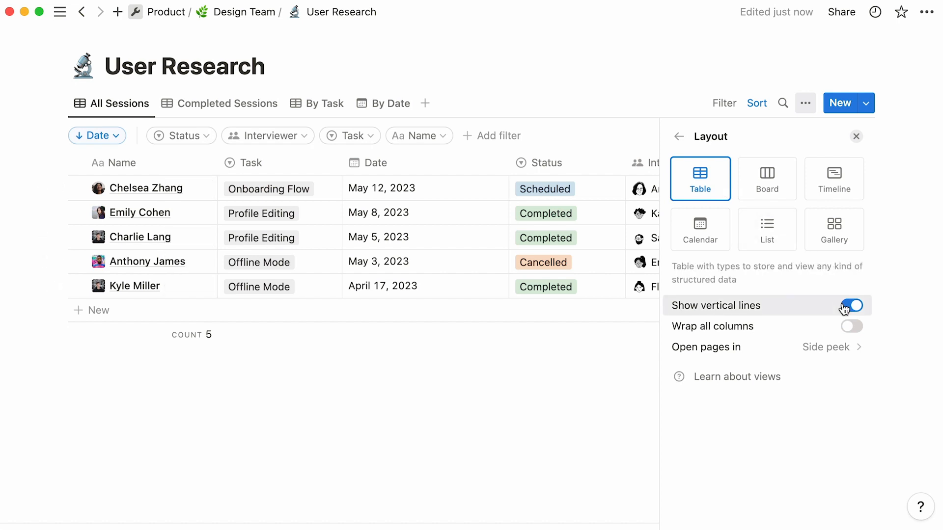
pyautogui.click(852, 305)
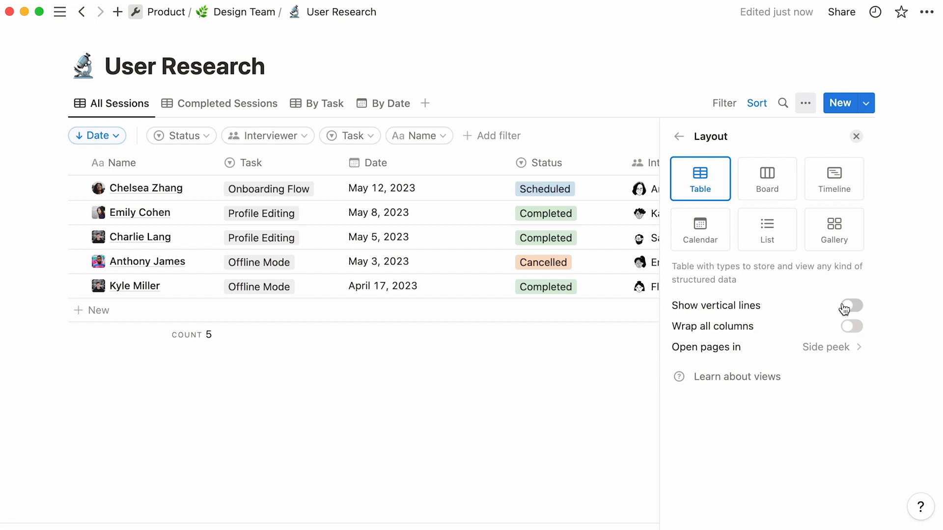
pyautogui.click(850, 305)
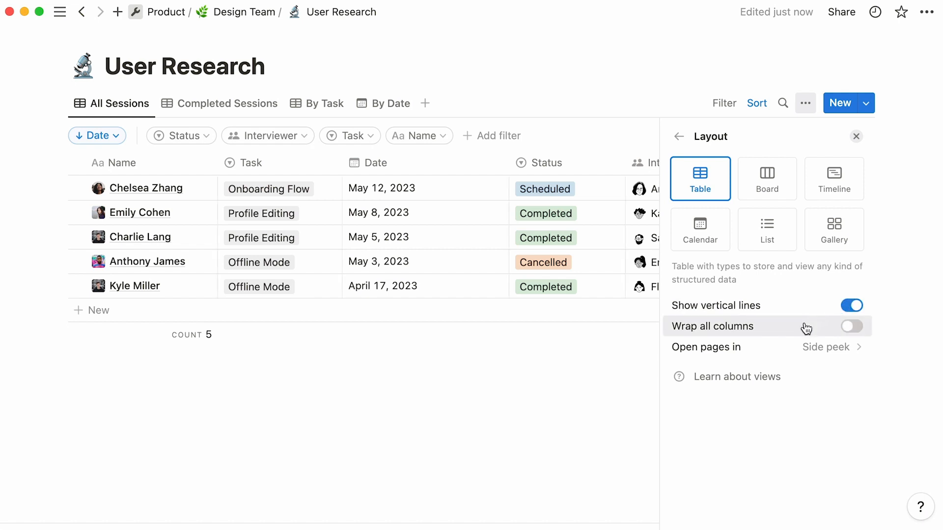
pyautogui.click(855, 135)
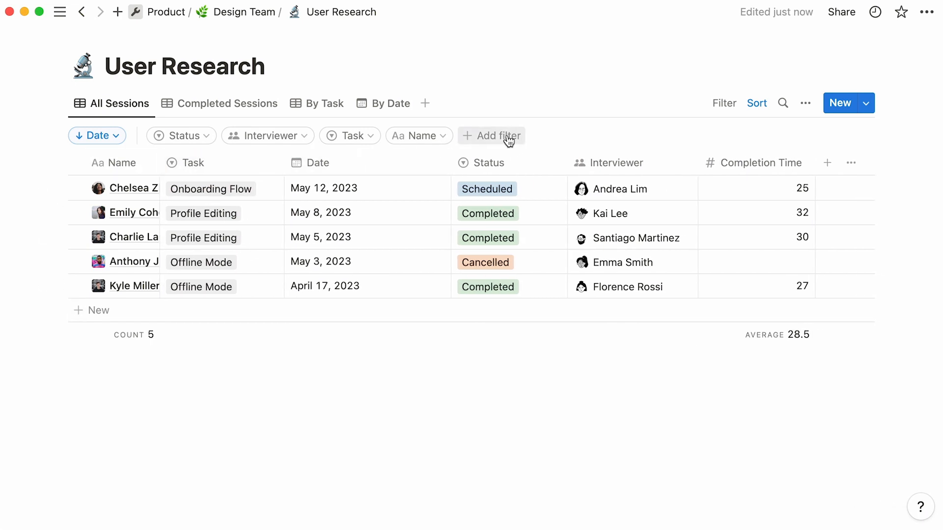
# - Reopen Layout, turn off Wrap all columns, and show the Open pages in choices
pyautogui.click(805, 103)
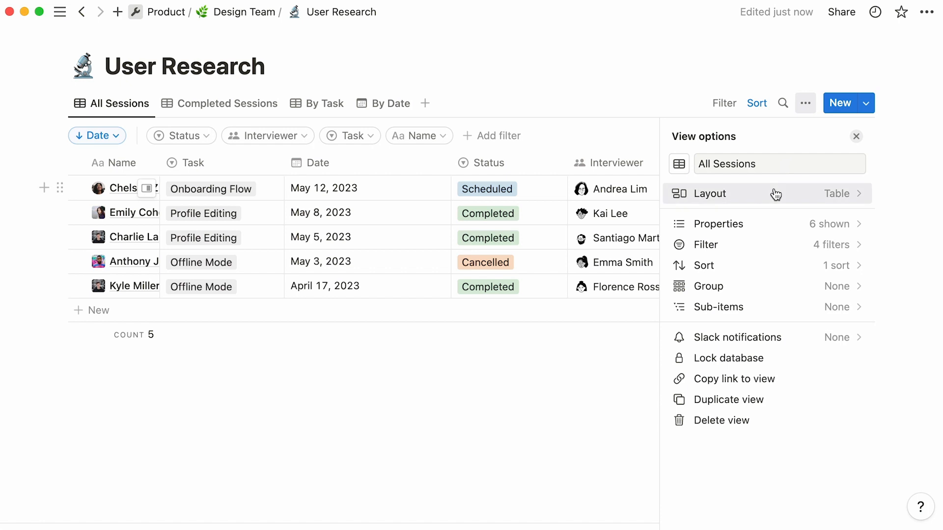
pyautogui.click(709, 193)
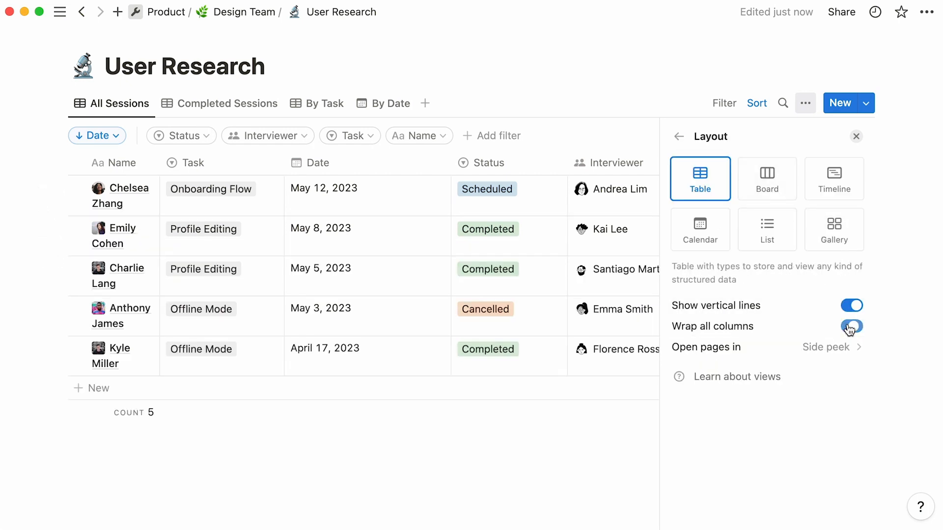
pyautogui.click(851, 326)
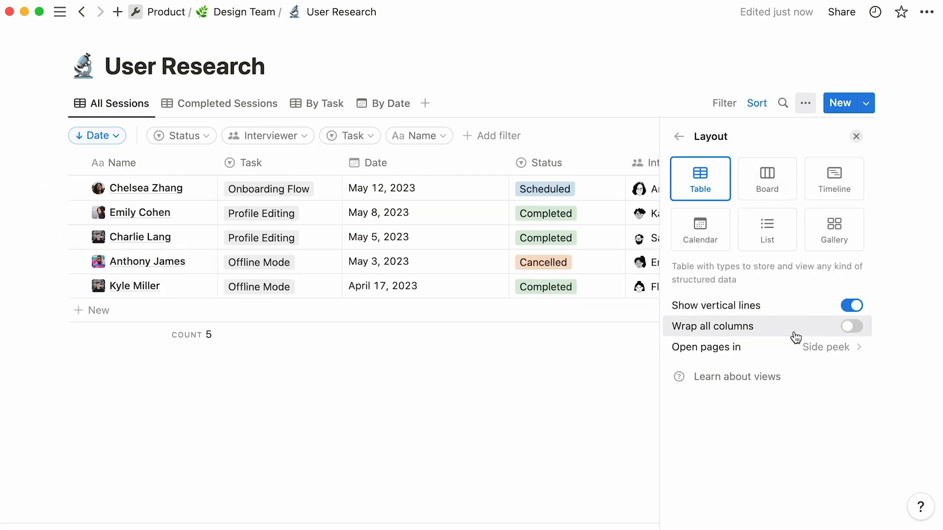
pyautogui.click(827, 346)
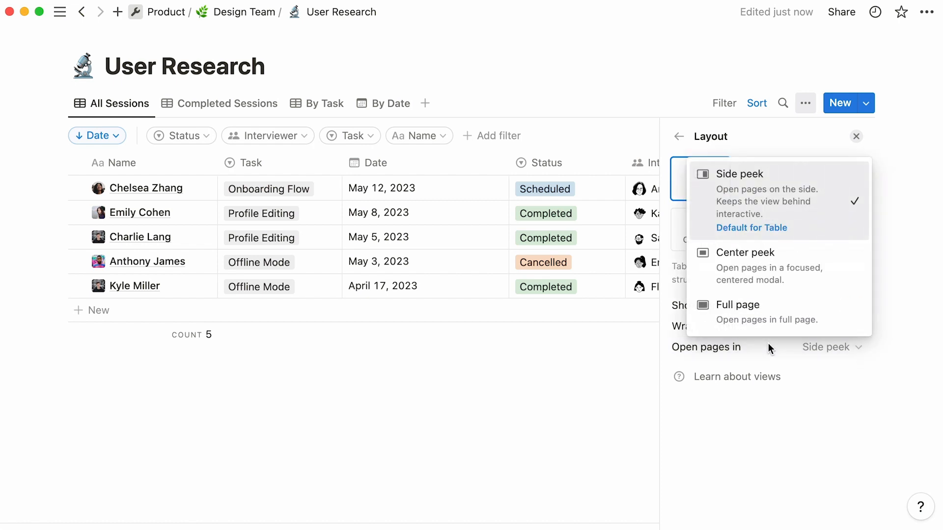
pyautogui.moveTo(794, 267)
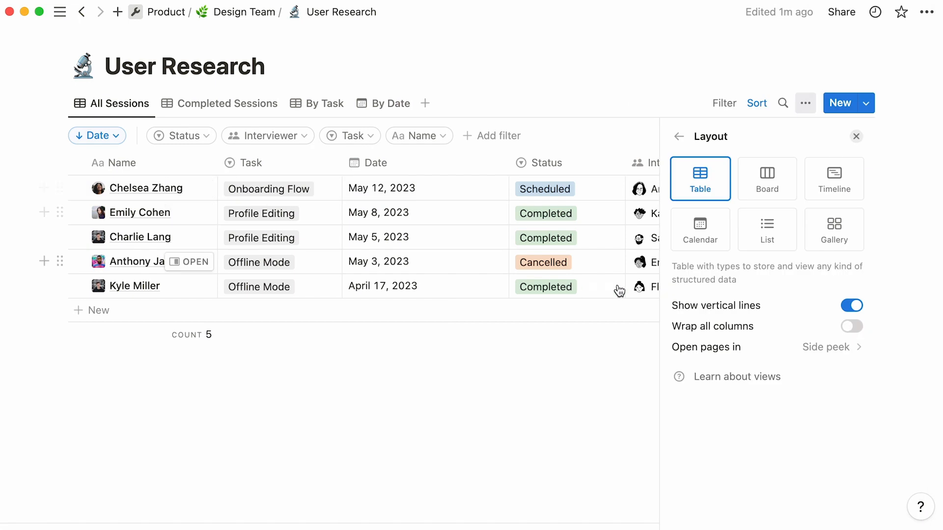
# - Set records to open in Center peek, try another opening mode, then show the view options
pyautogui.click(831, 347)
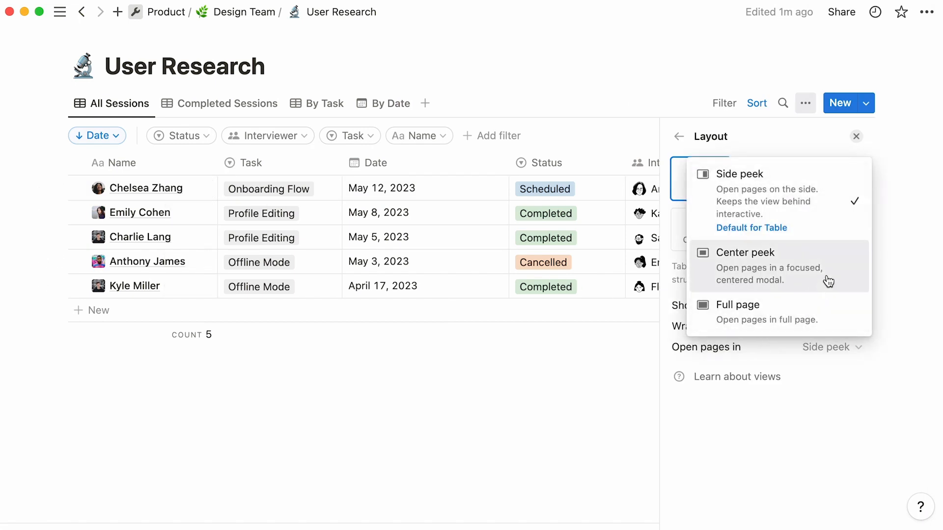
pyautogui.click(745, 252)
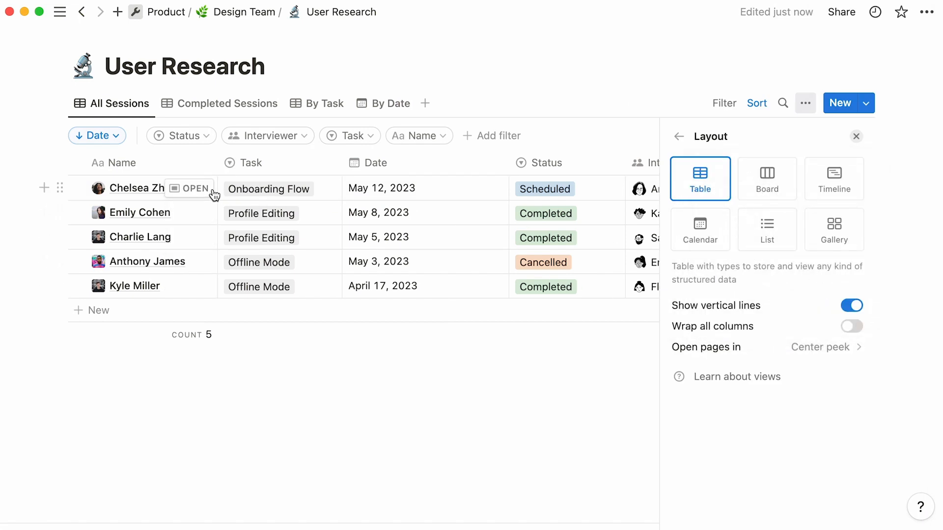
pyautogui.moveTo(193, 188)
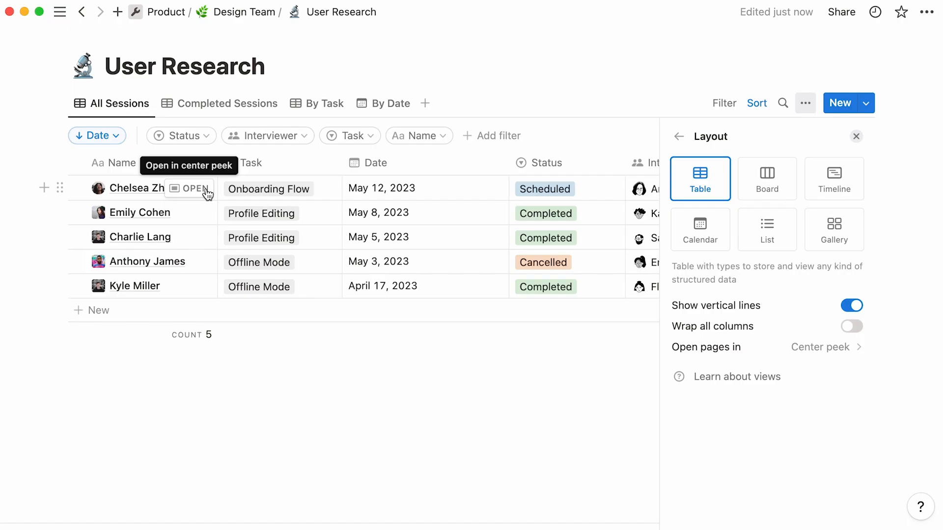
pyautogui.click(825, 347)
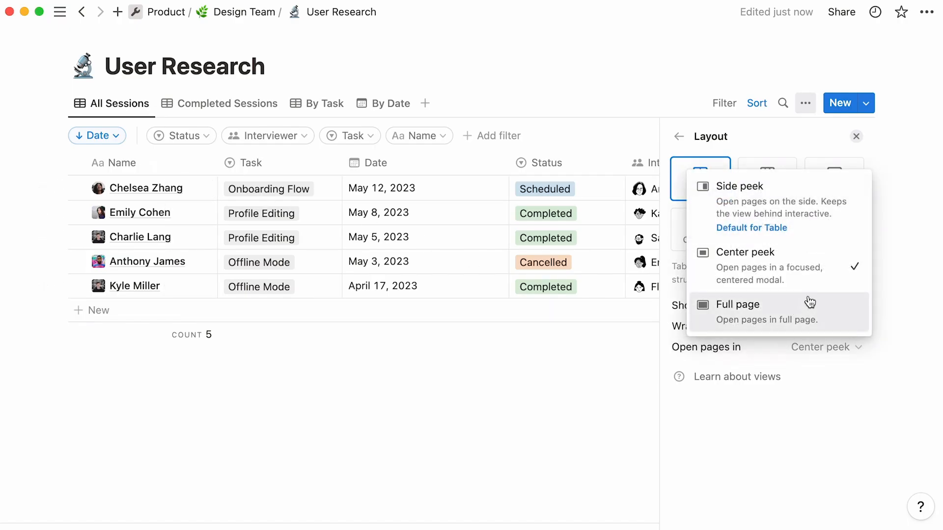
pyautogui.click(737, 304)
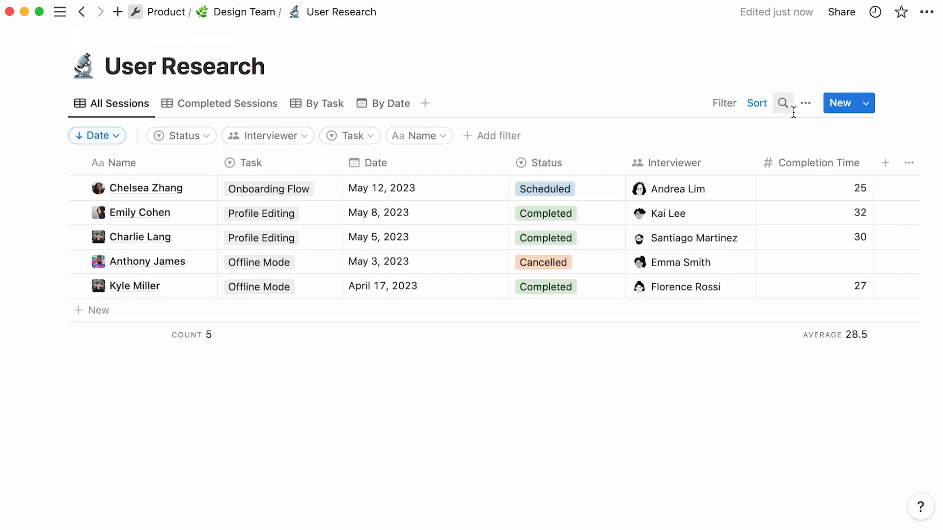
pyautogui.click(805, 103)
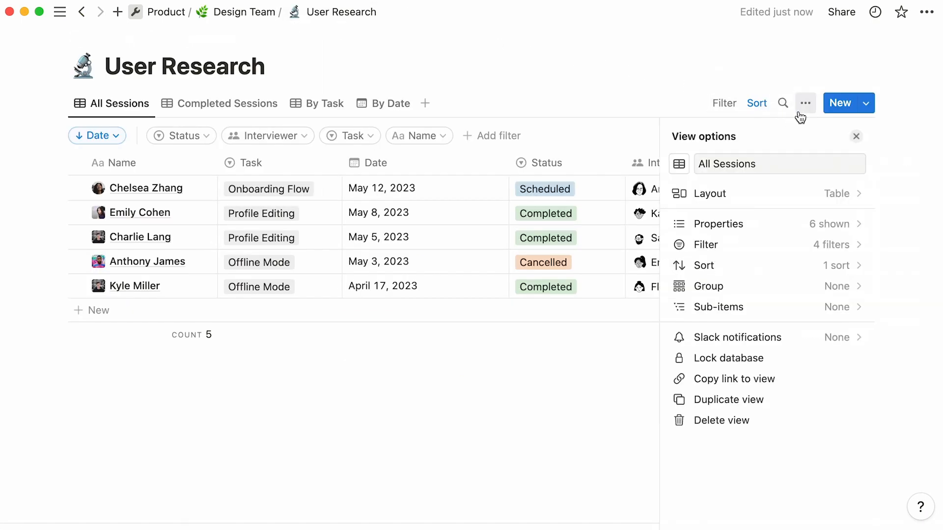
pyautogui.click(717, 224)
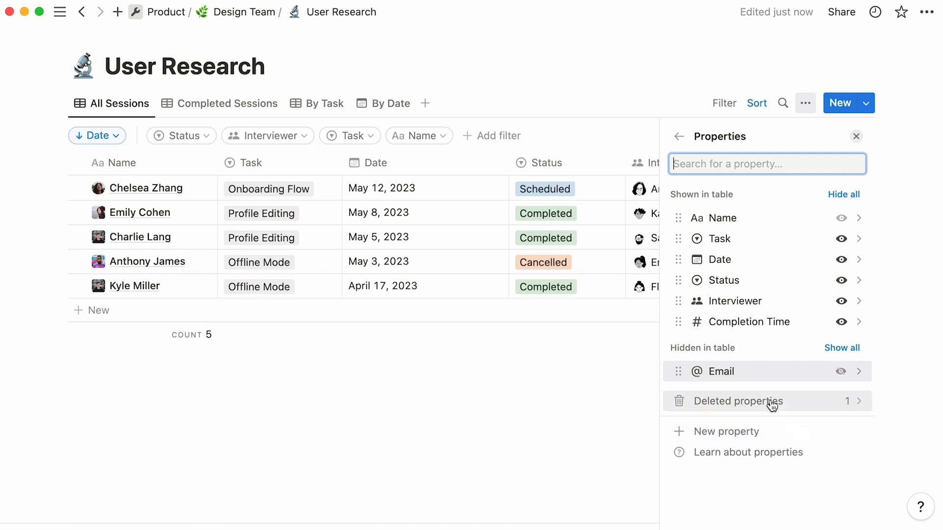
pyautogui.click(749, 322)
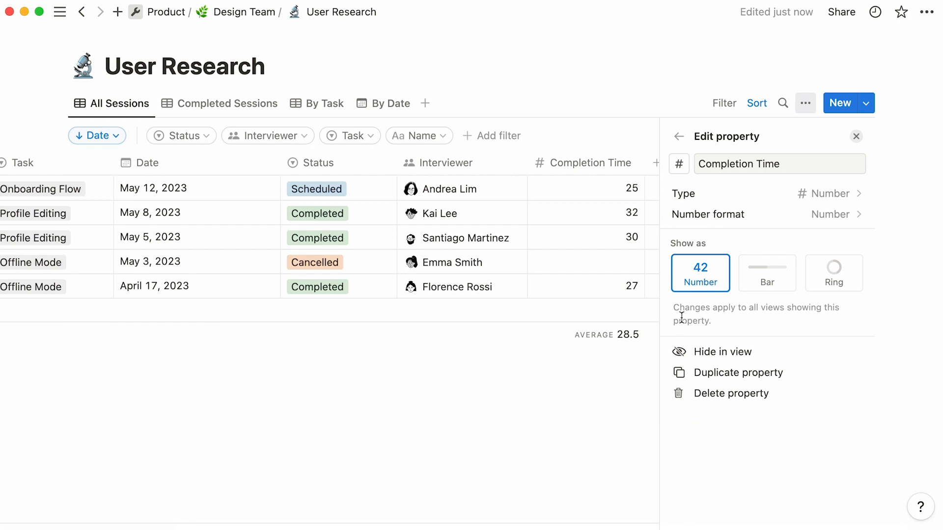
pyautogui.click(678, 136)
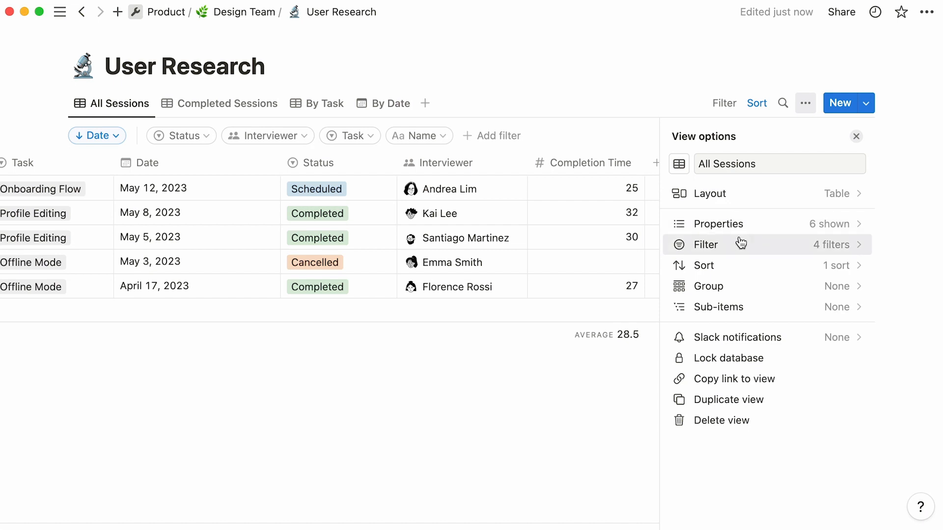
pyautogui.moveTo(551, 198)
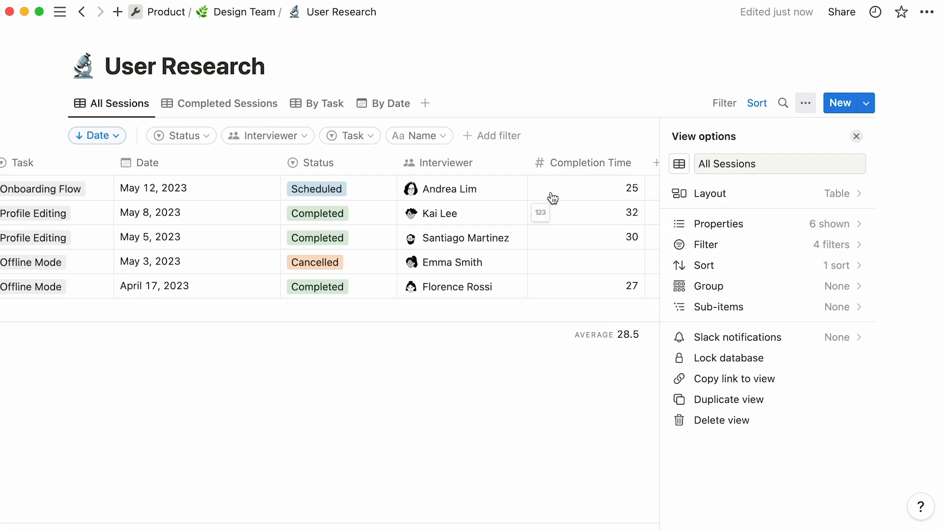
# - Review the Completed Sessions view's single filter rule and descending Date sort
pyautogui.click(227, 103)
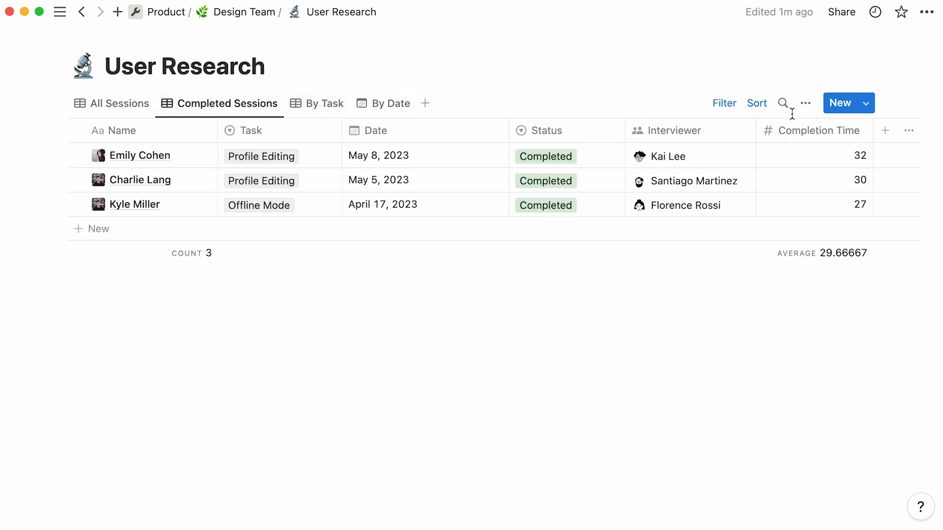
pyautogui.click(805, 103)
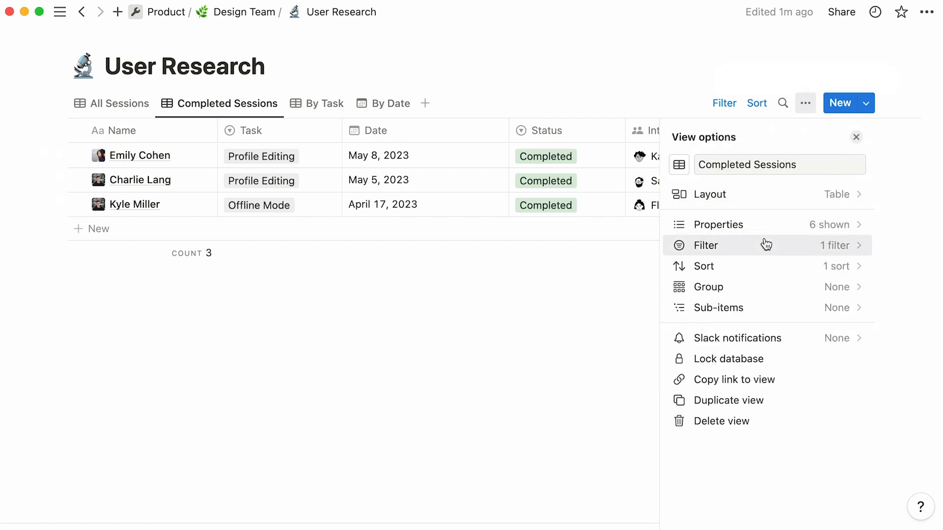
pyautogui.click(706, 245)
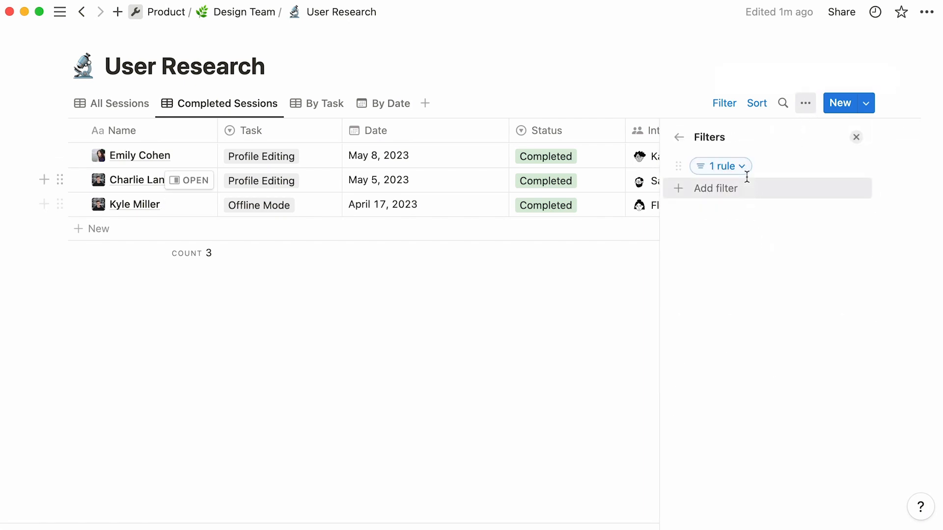
pyautogui.click(720, 166)
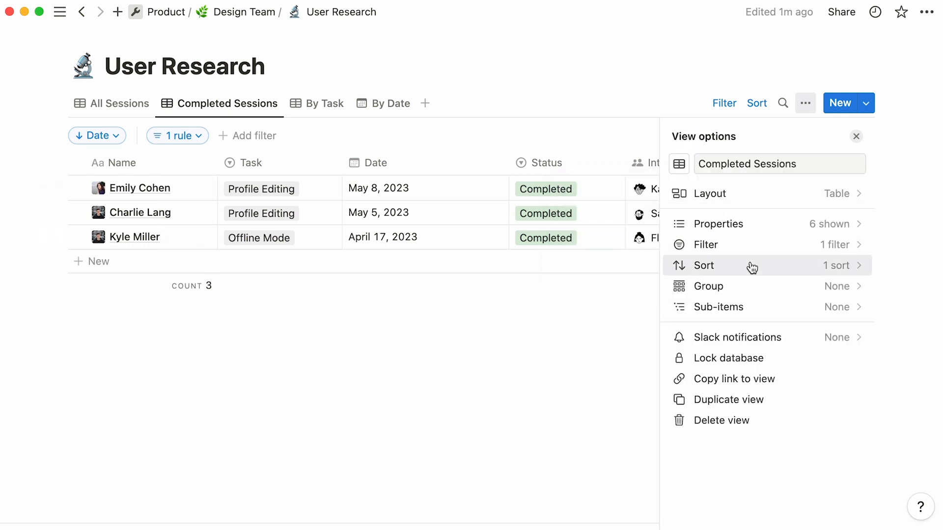
pyautogui.click(703, 265)
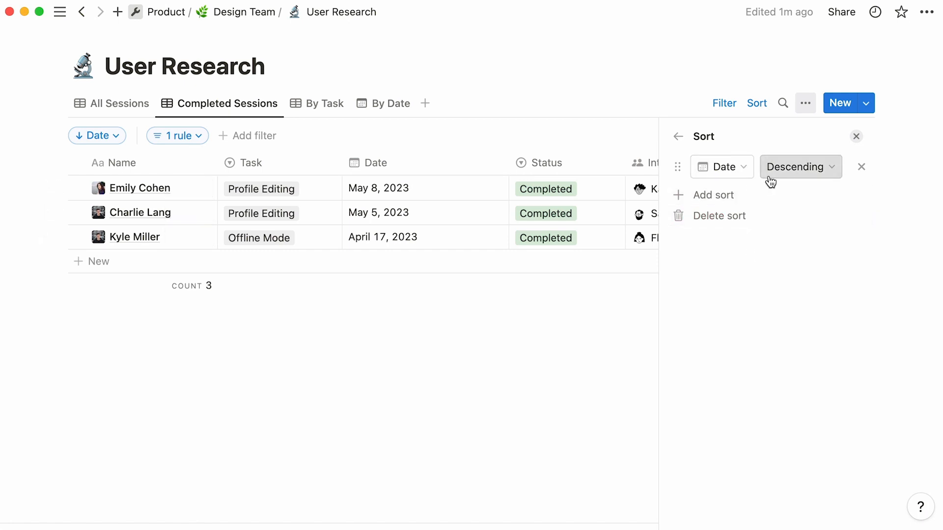
pyautogui.click(677, 137)
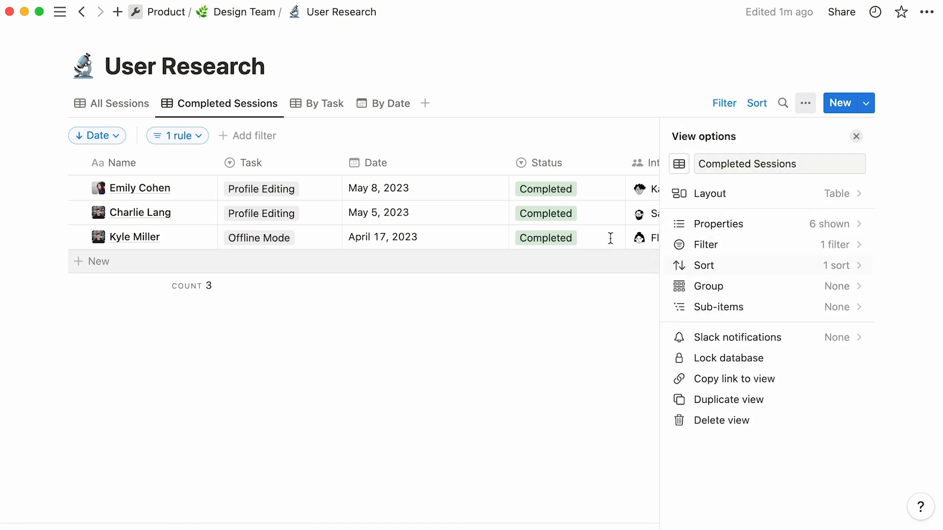
# - Check the By Task view's grouping settings, then show the All Sessions view options
pyautogui.click(323, 103)
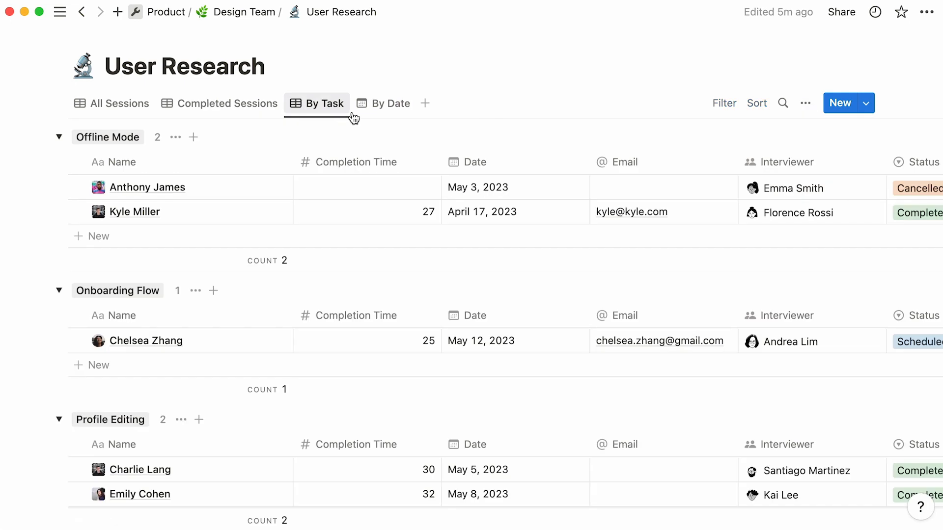
pyautogui.click(805, 103)
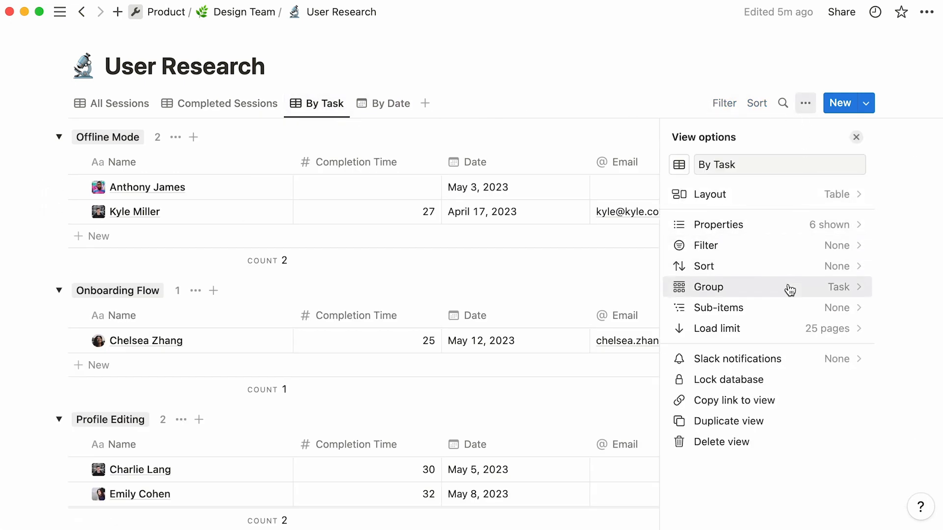
pyautogui.moveTo(834, 298)
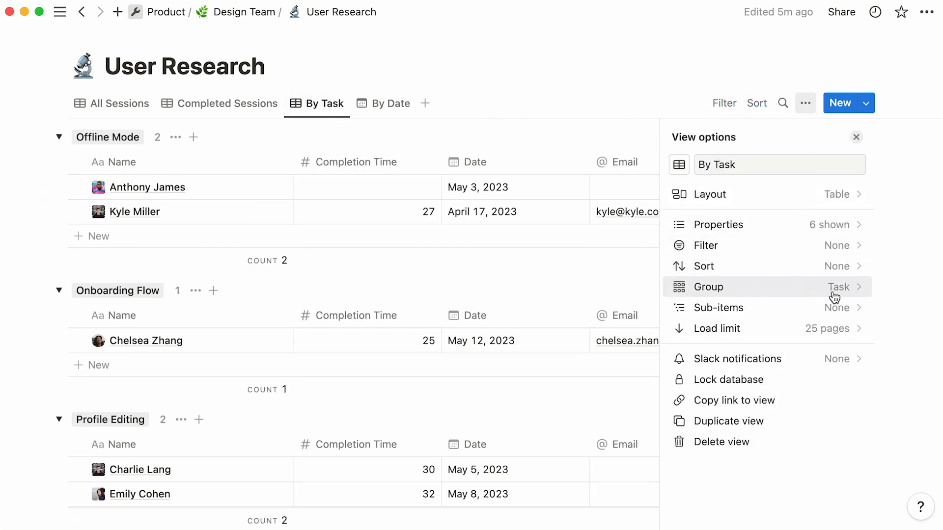
pyautogui.click(856, 137)
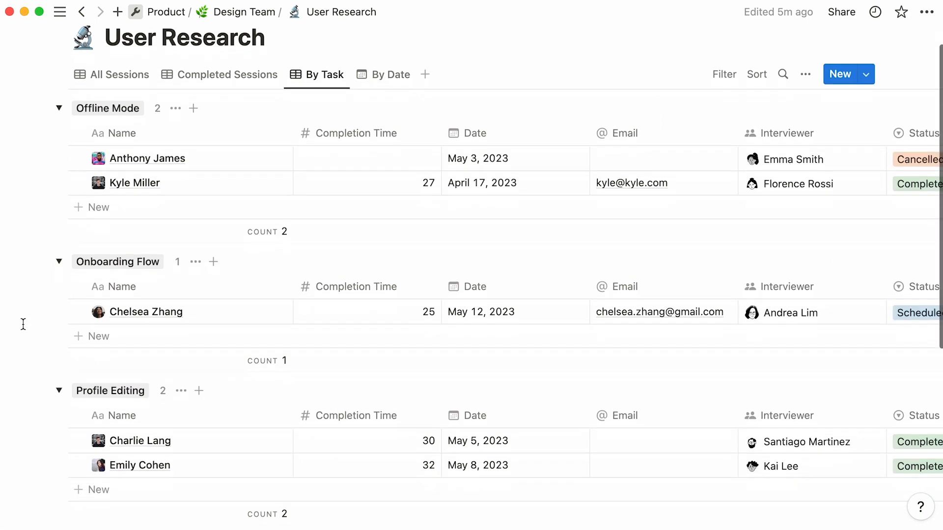
pyautogui.scroll(-3)
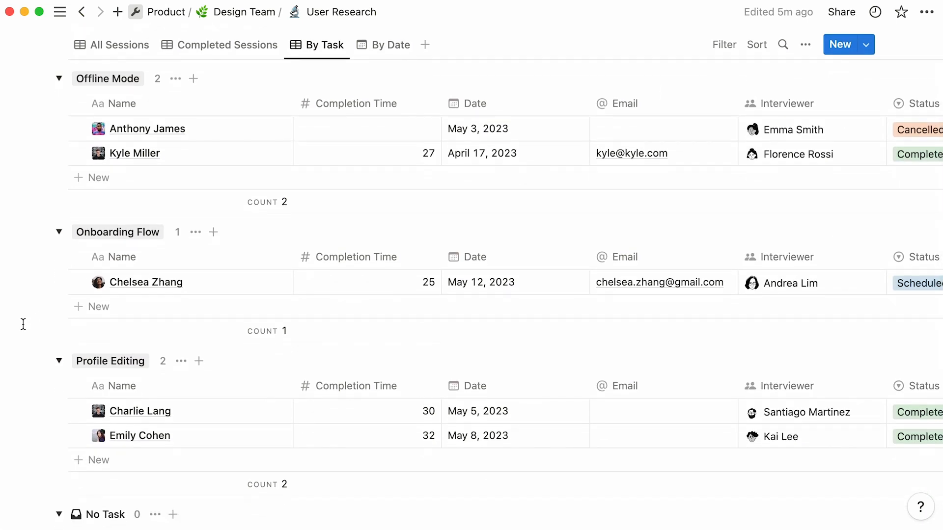
pyautogui.click(119, 103)
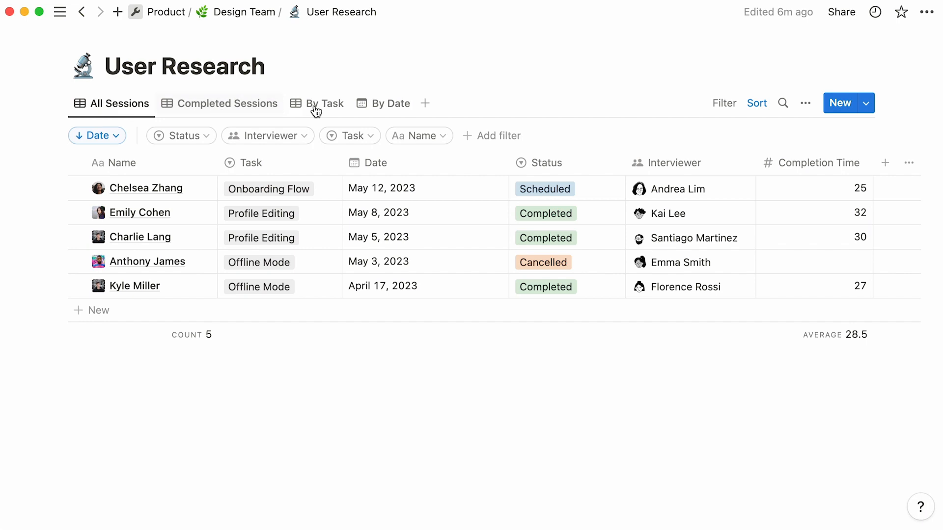
pyautogui.click(805, 103)
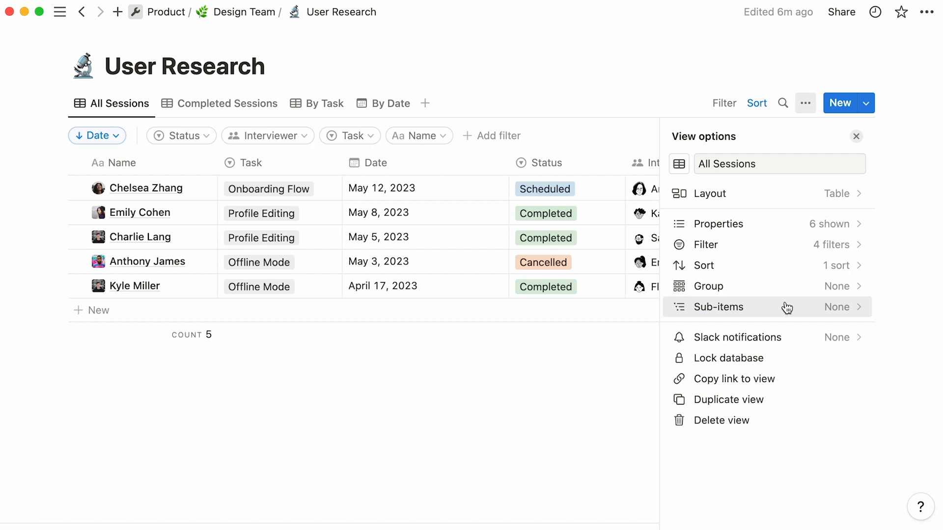
pyautogui.click(717, 306)
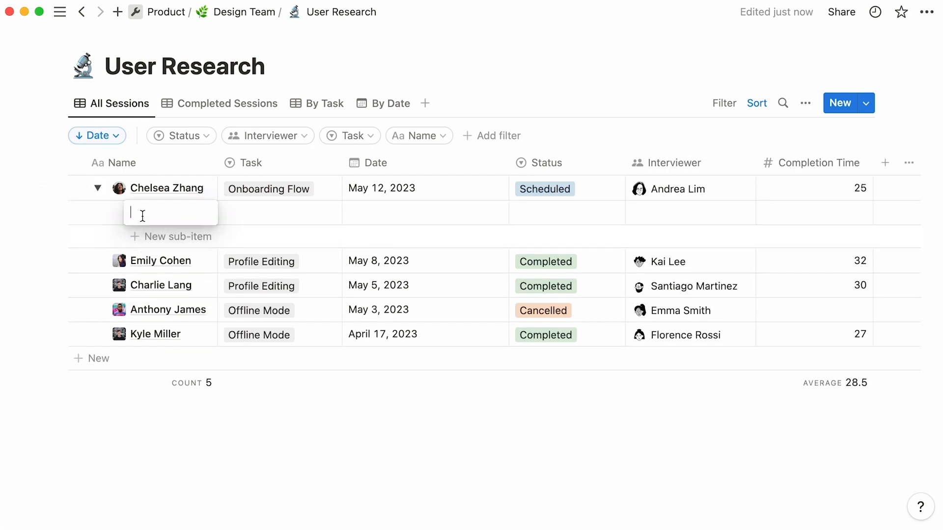
pyautogui.write('Web research')
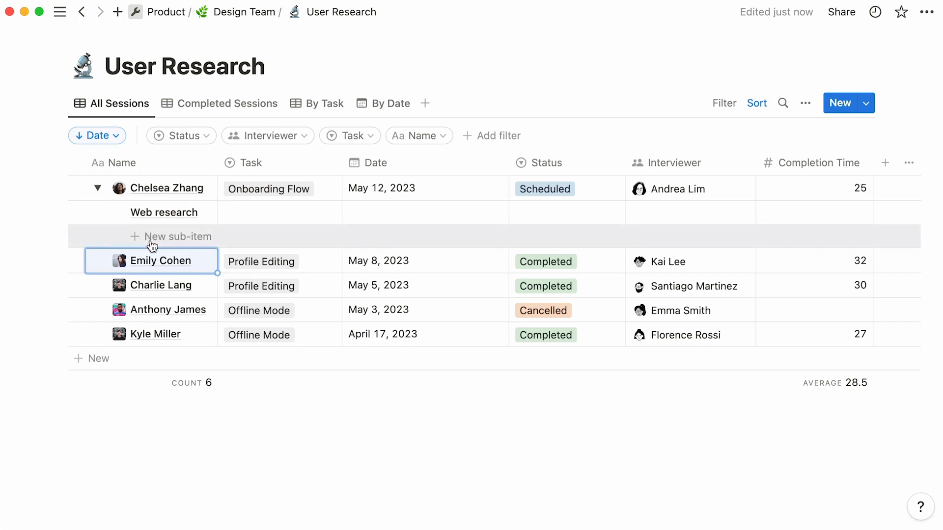
pyautogui.write('Mobile res')
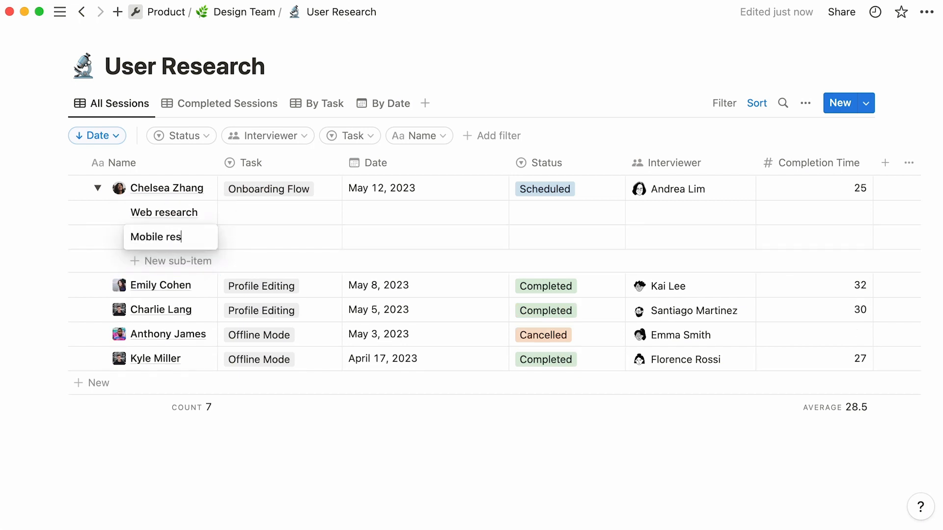
pyautogui.write('earch')
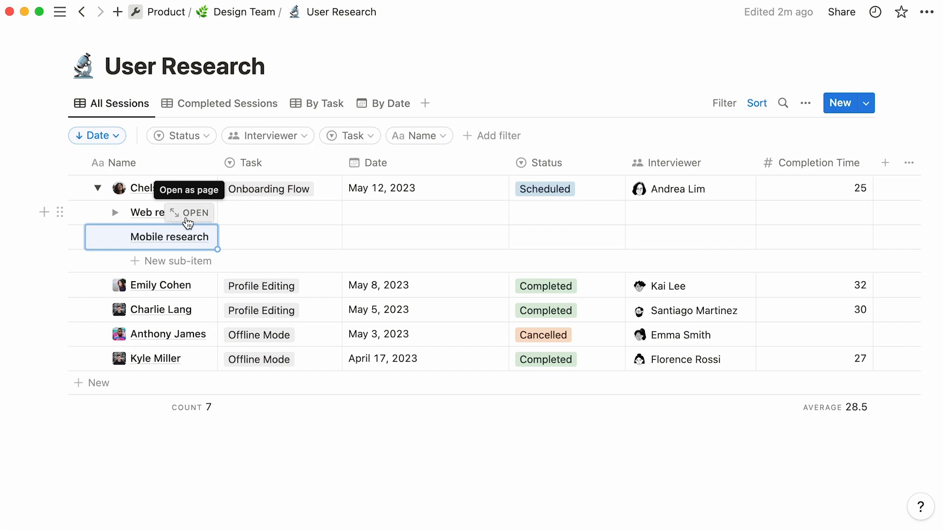
pyautogui.click(194, 212)
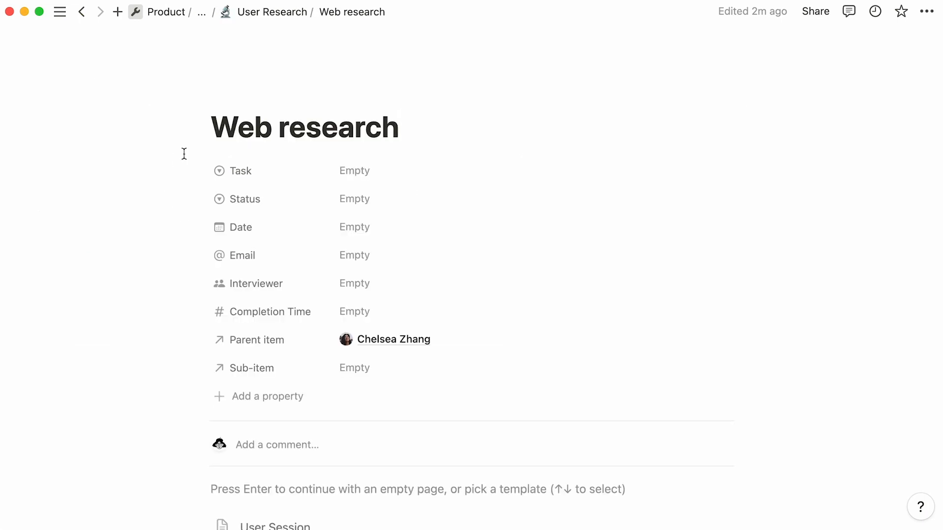
pyautogui.moveTo(165, 373)
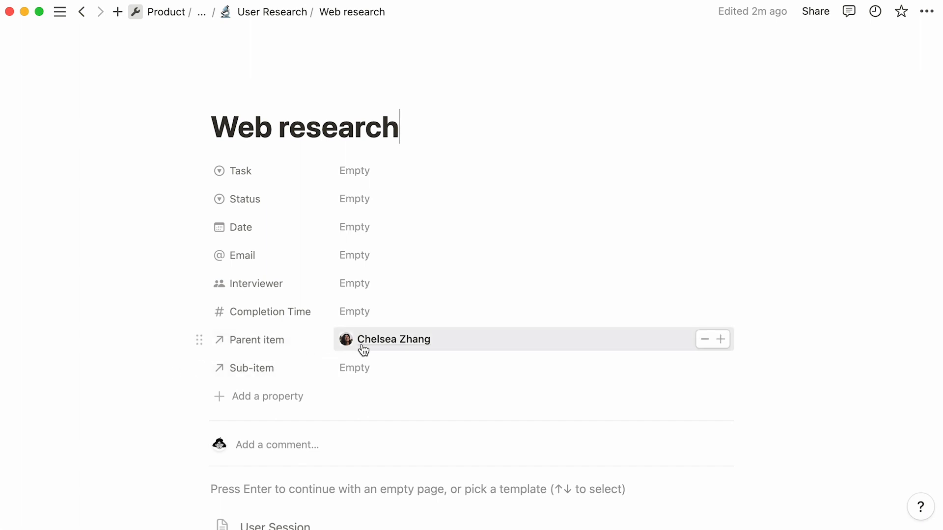
pyautogui.click(393, 339)
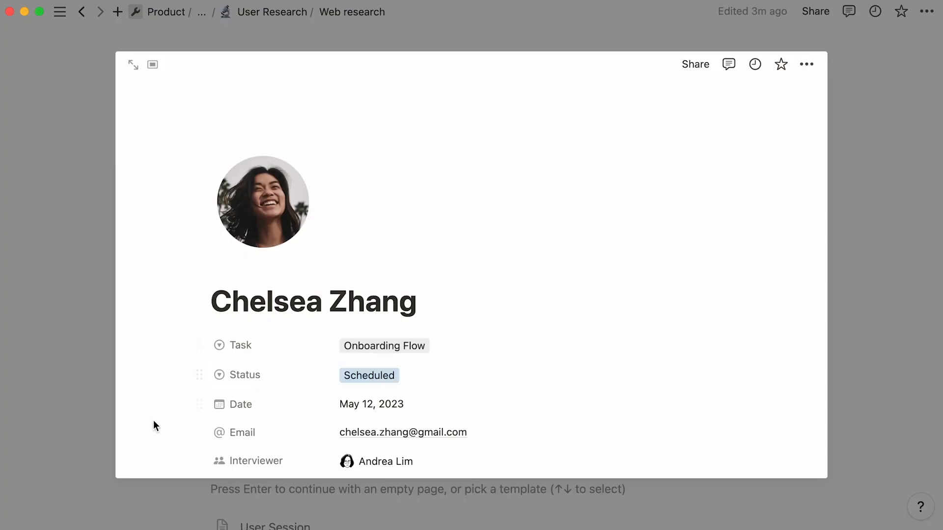
pyautogui.scroll(-3)
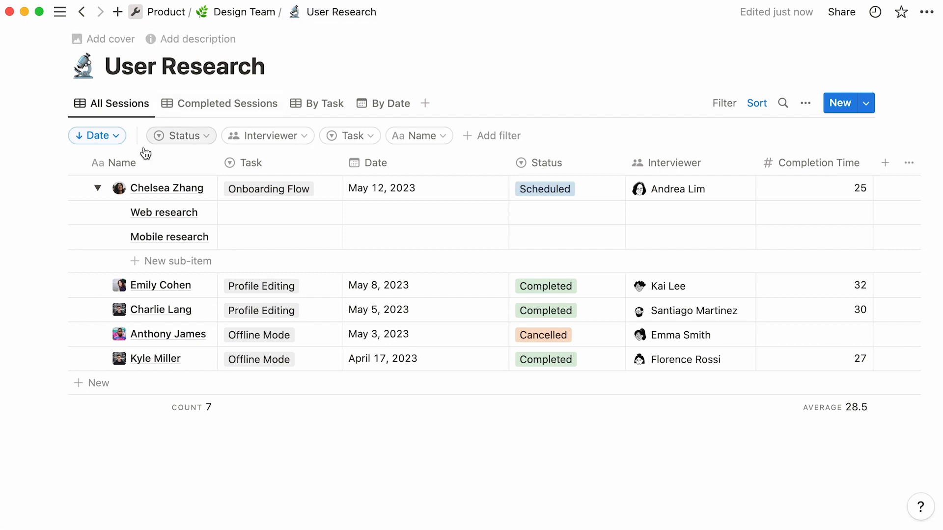
pyautogui.click(97, 188)
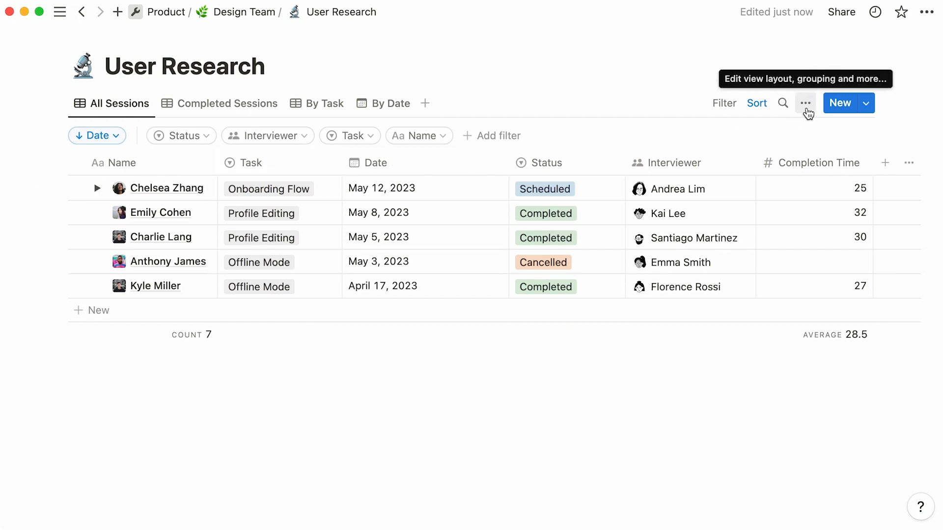
pyautogui.click(805, 103)
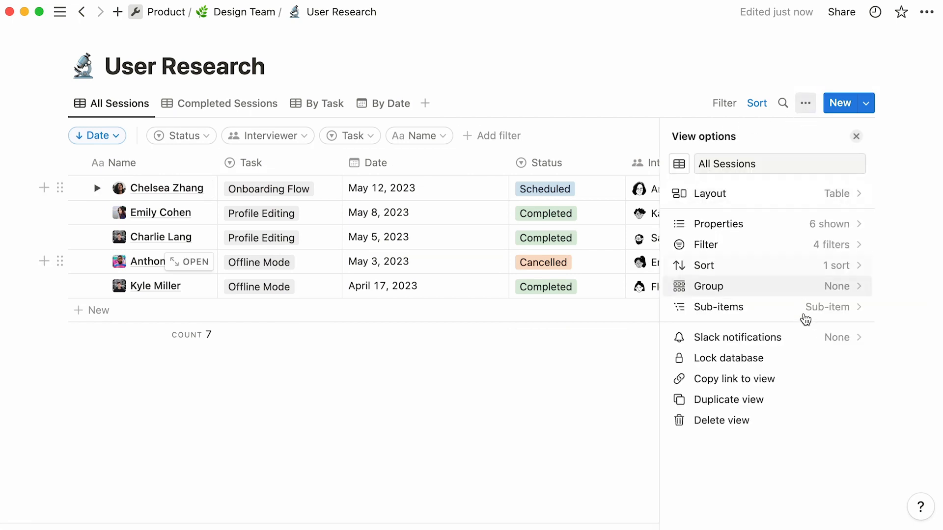
pyautogui.moveTo(808, 358)
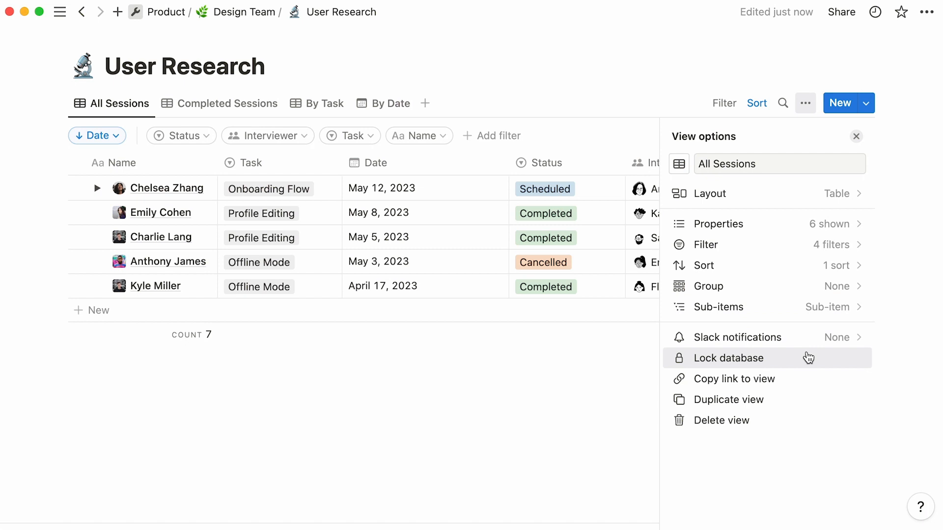
pyautogui.moveTo(816, 379)
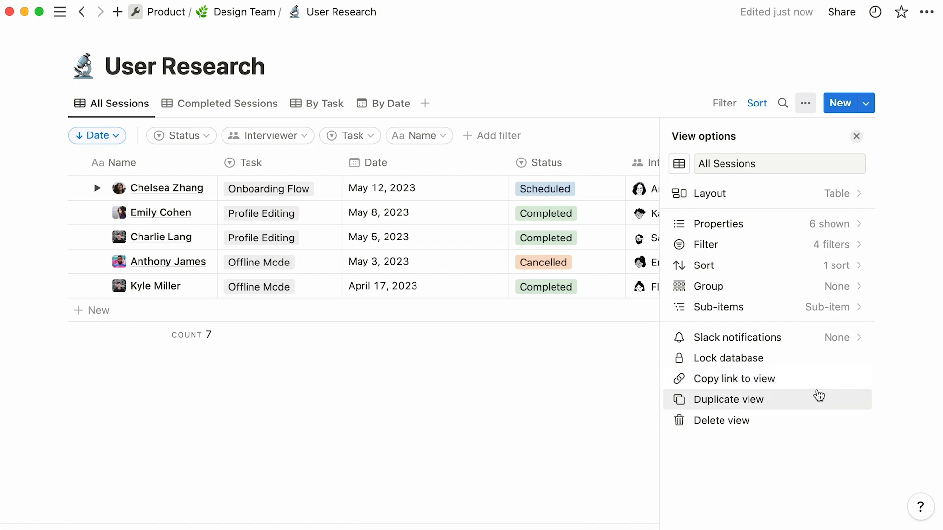
pyautogui.moveTo(824, 419)
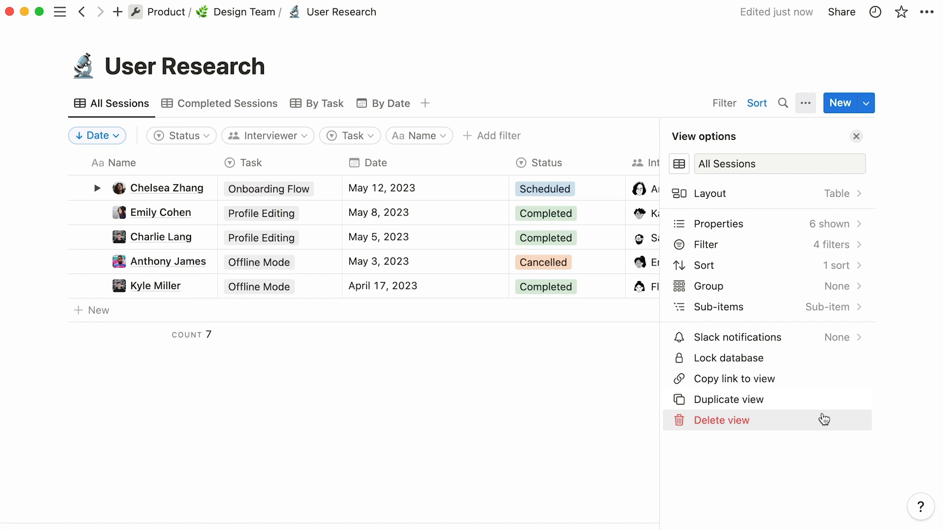
pyautogui.moveTo(811, 417)
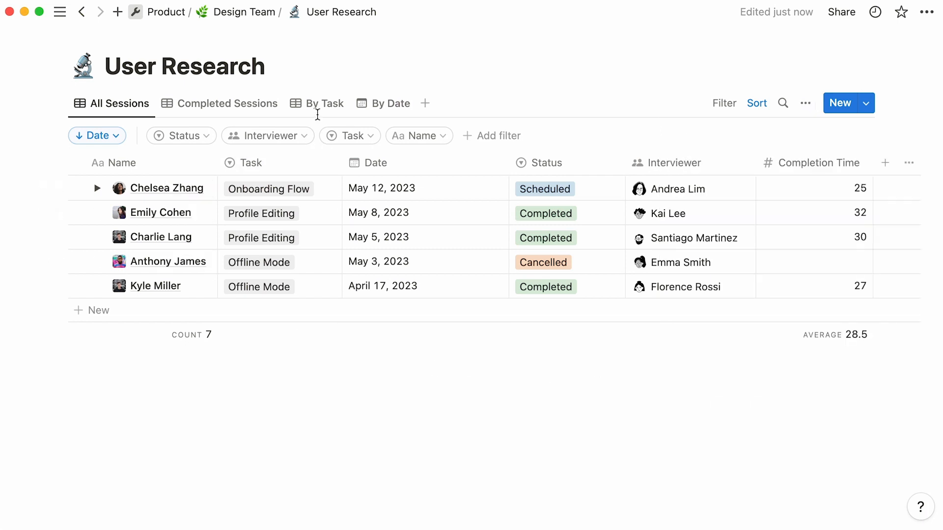
# - In the By Task view, calculate the Average Completion Time for each task group
pyautogui.click(323, 103)
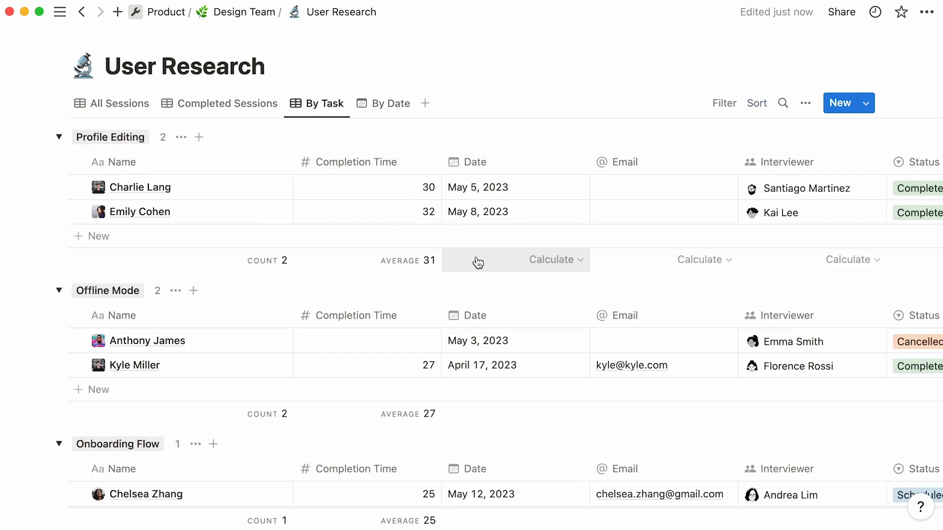
pyautogui.moveTo(534, 271)
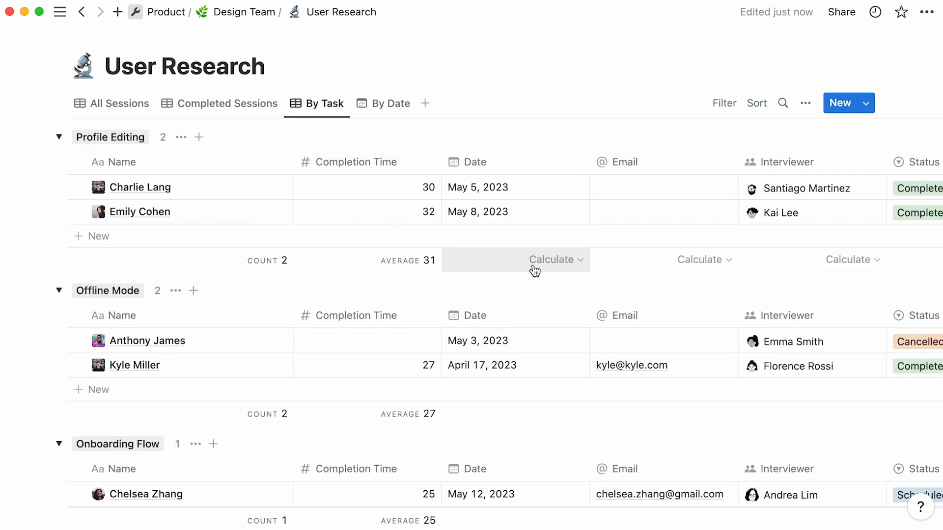
pyautogui.click(553, 259)
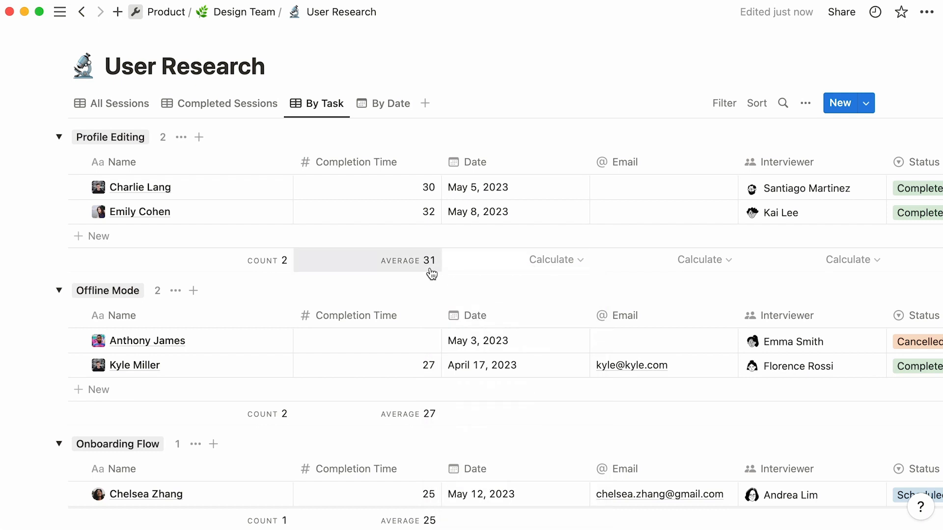
pyautogui.moveTo(417, 182)
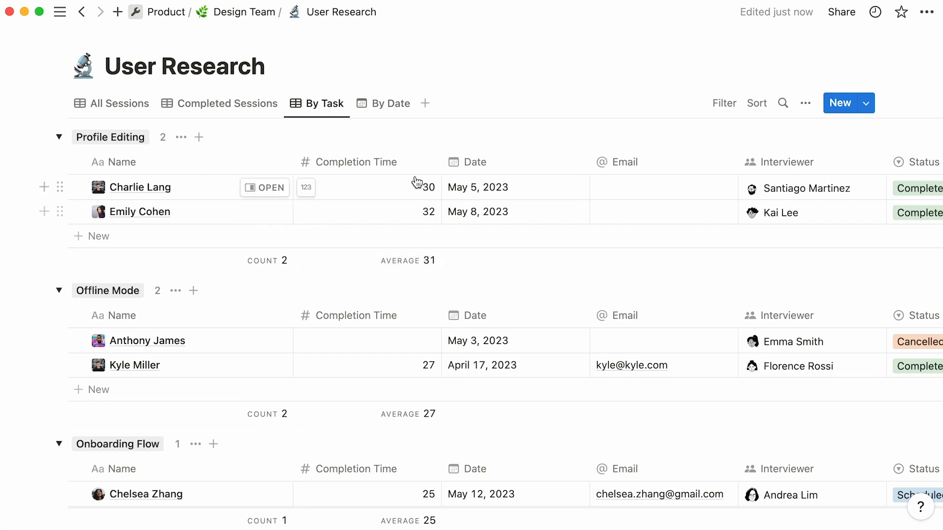
pyautogui.click(407, 260)
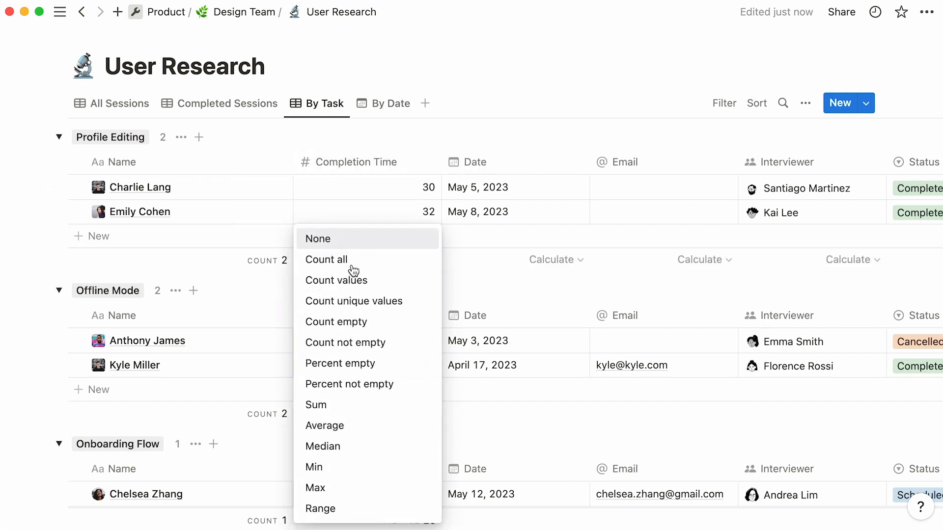
pyautogui.click(324, 425)
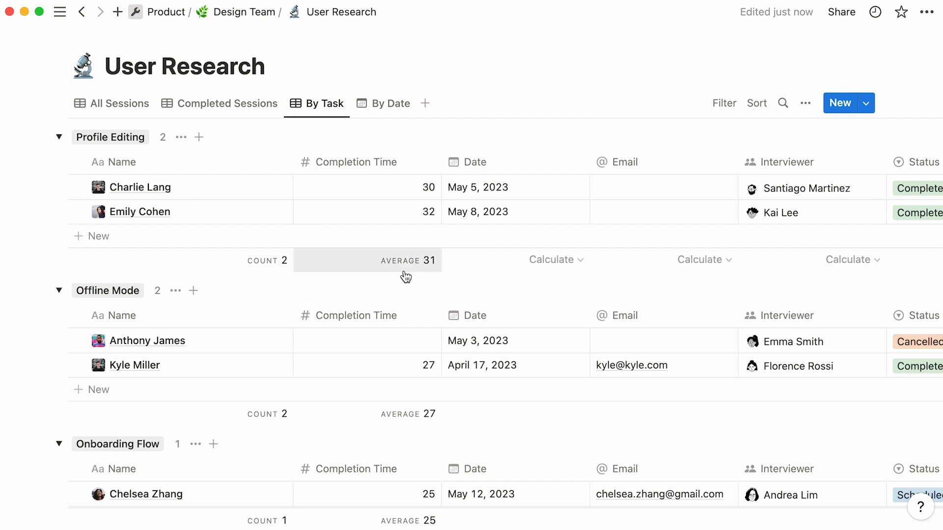
pyautogui.moveTo(251, 114)
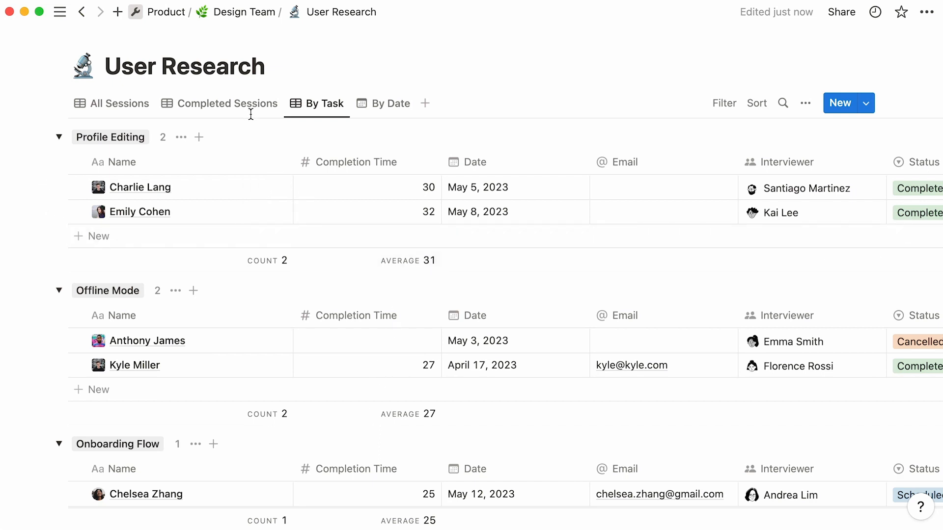
# - Revisit the Completed Sessions view, then return to All Sessions
pyautogui.click(226, 103)
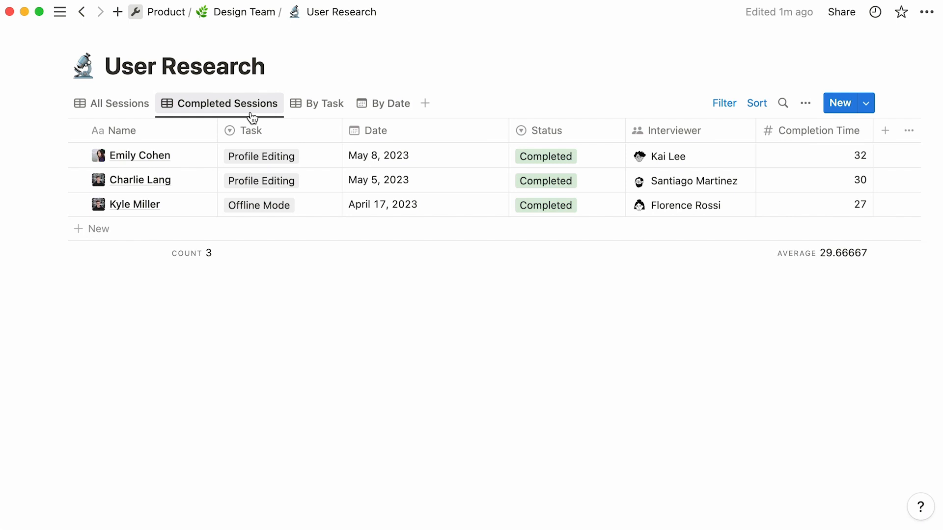
pyautogui.moveTo(164, 114)
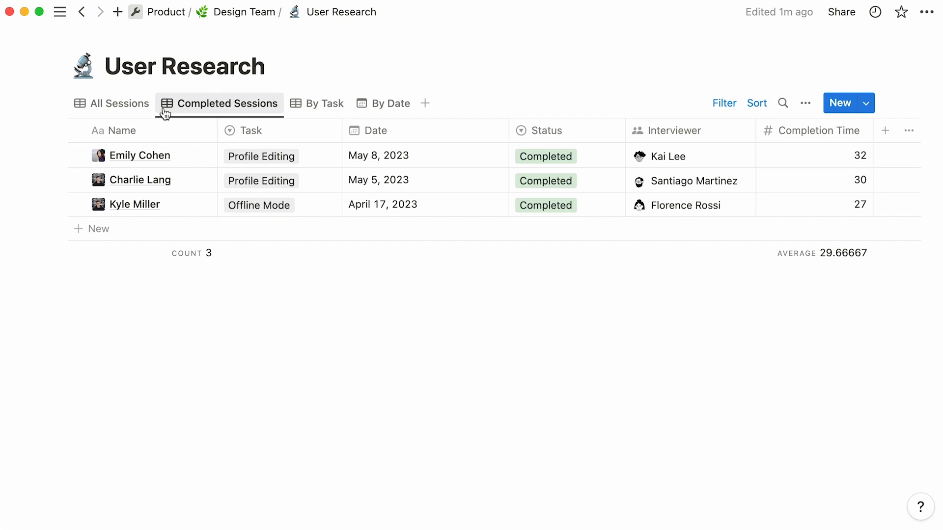
pyautogui.click(118, 103)
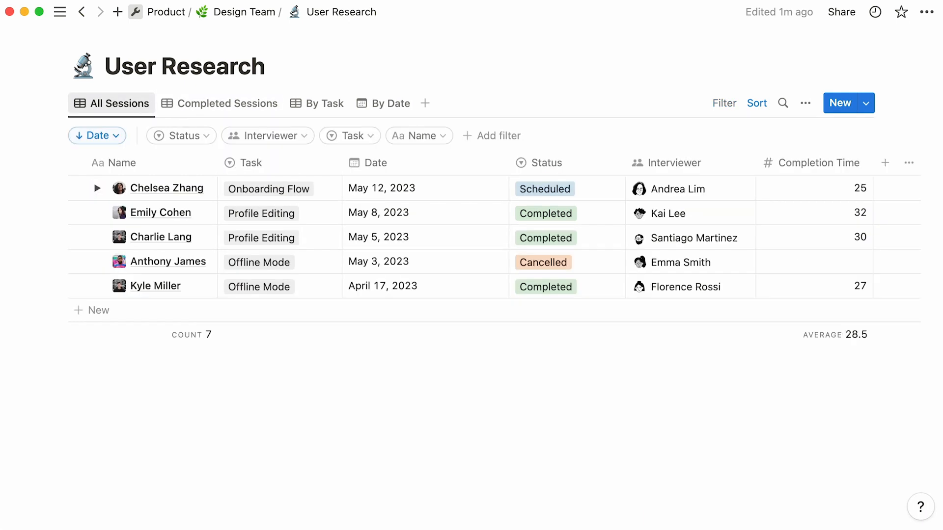